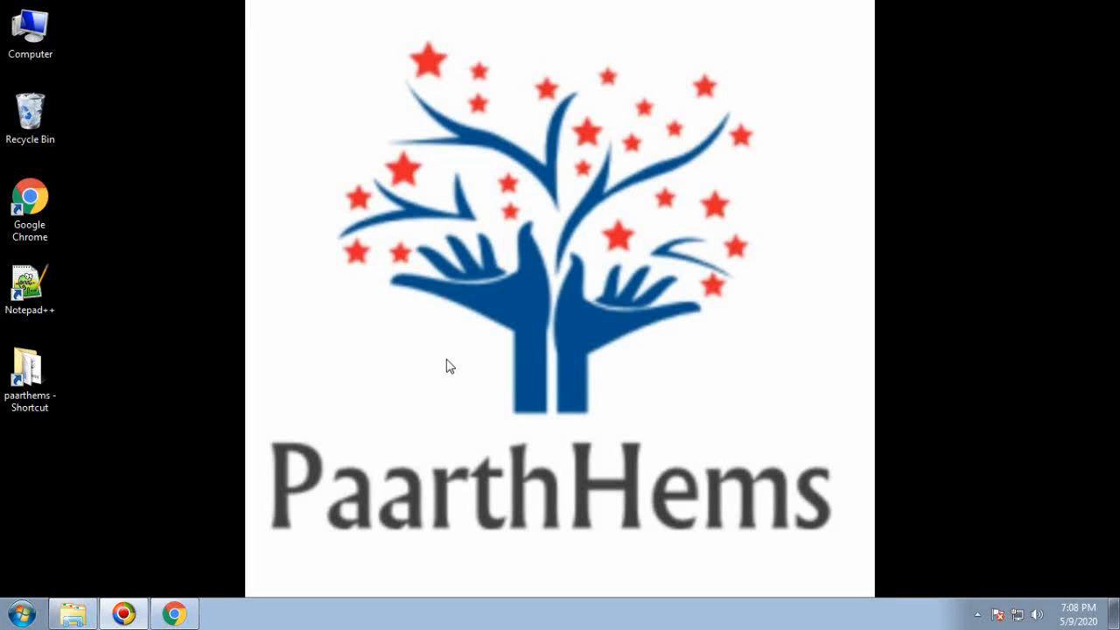
mouse_move(175, 612)
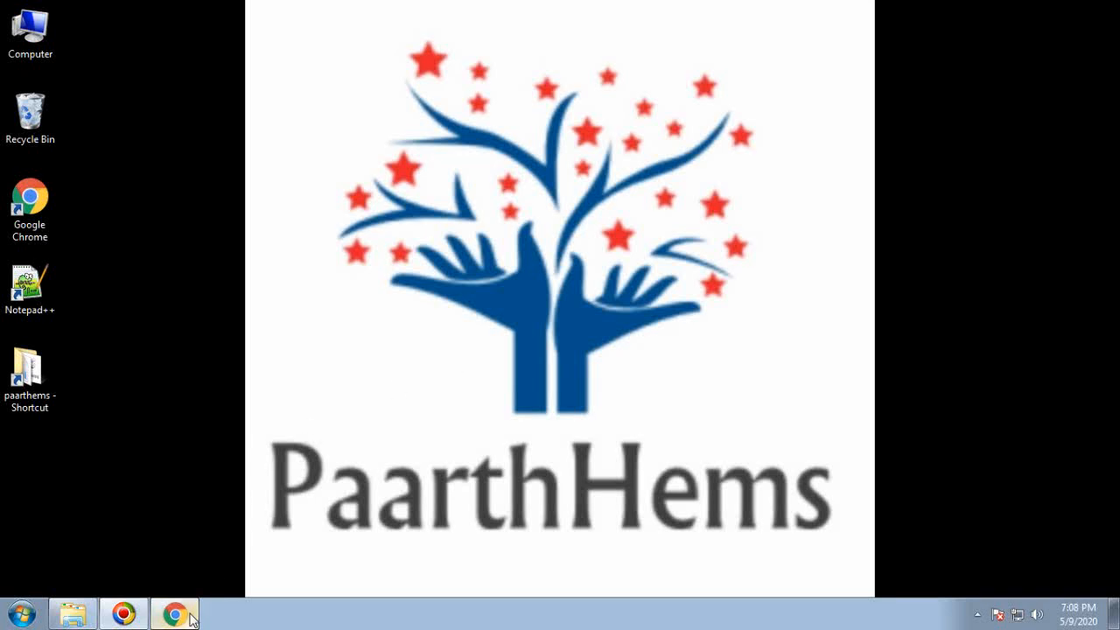
Rename the copied Export1.xml in the xml To XLS folder to import.xml, beside xml to xls.xlsx
left_click(175, 612)
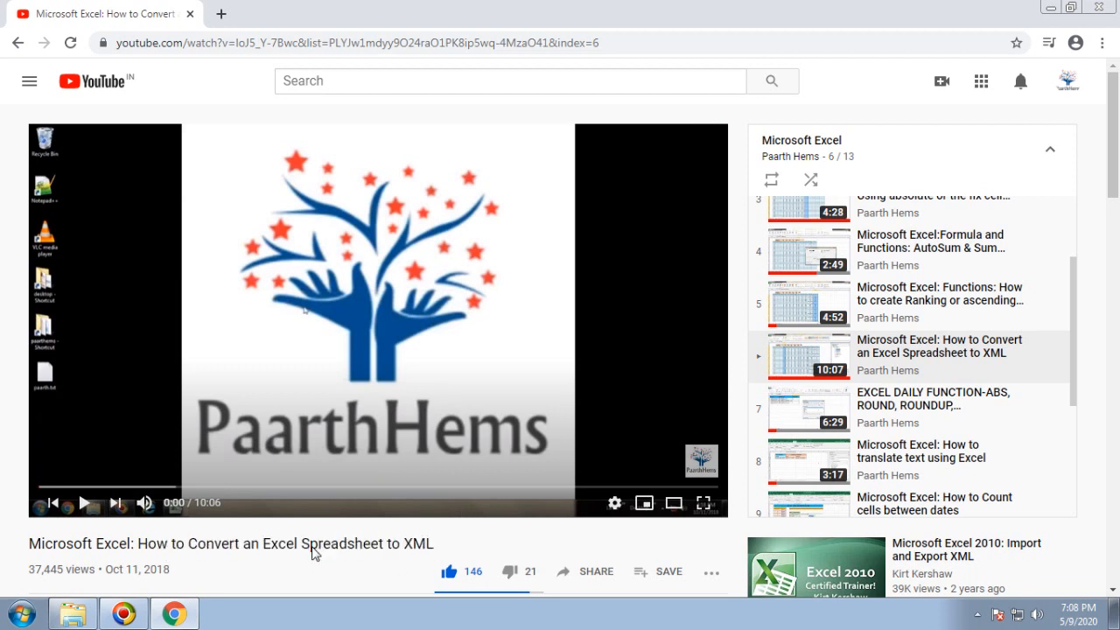
mouse_move(276, 558)
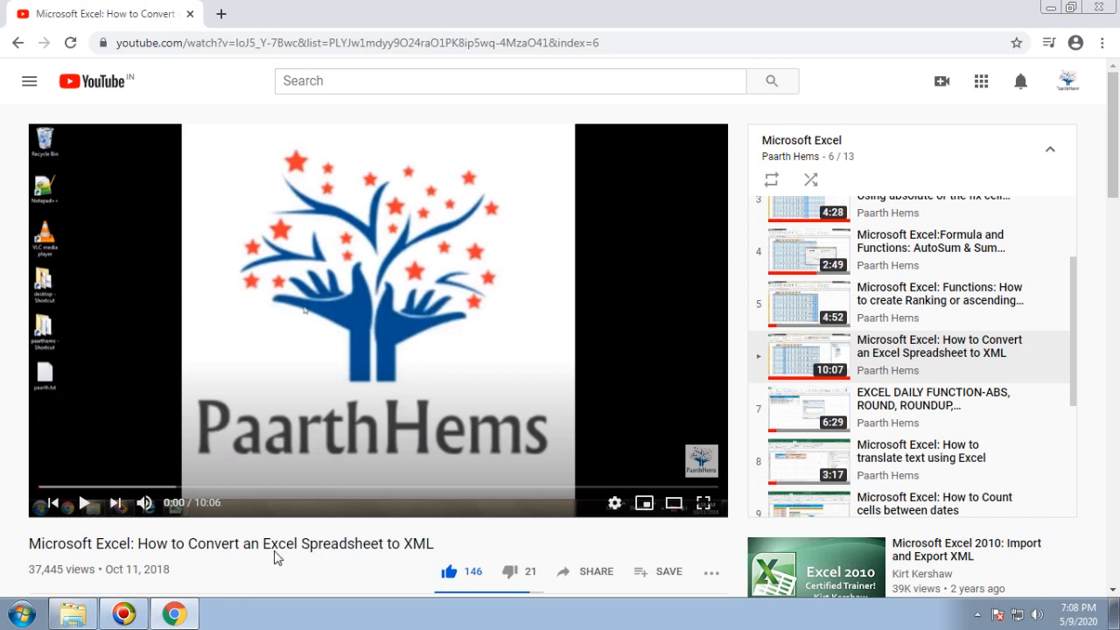
double_click(418, 542)
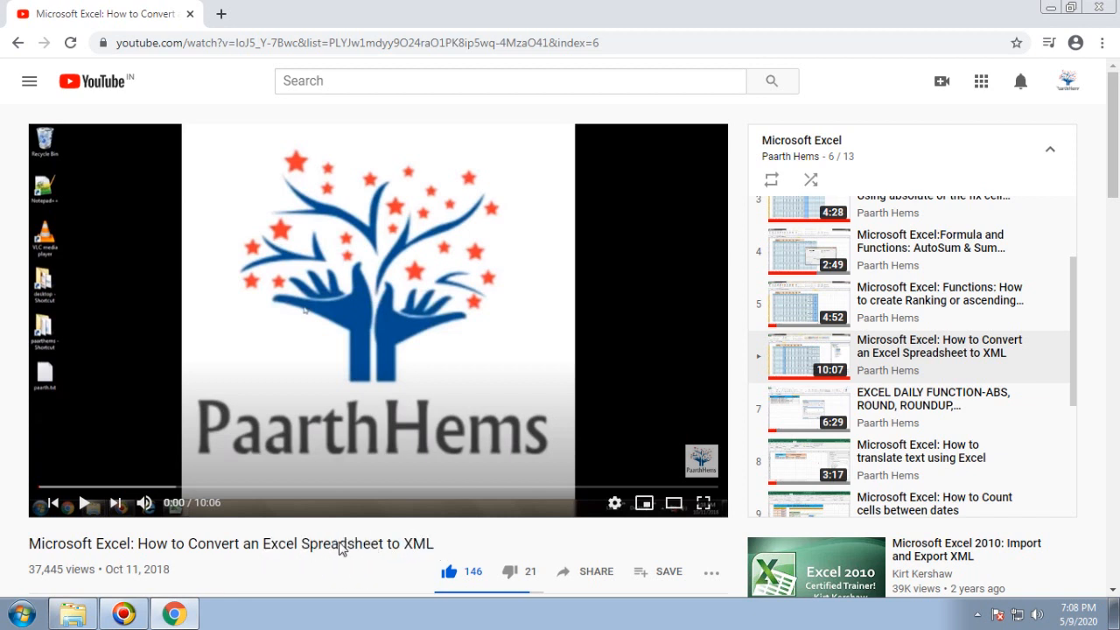
mouse_move(319, 563)
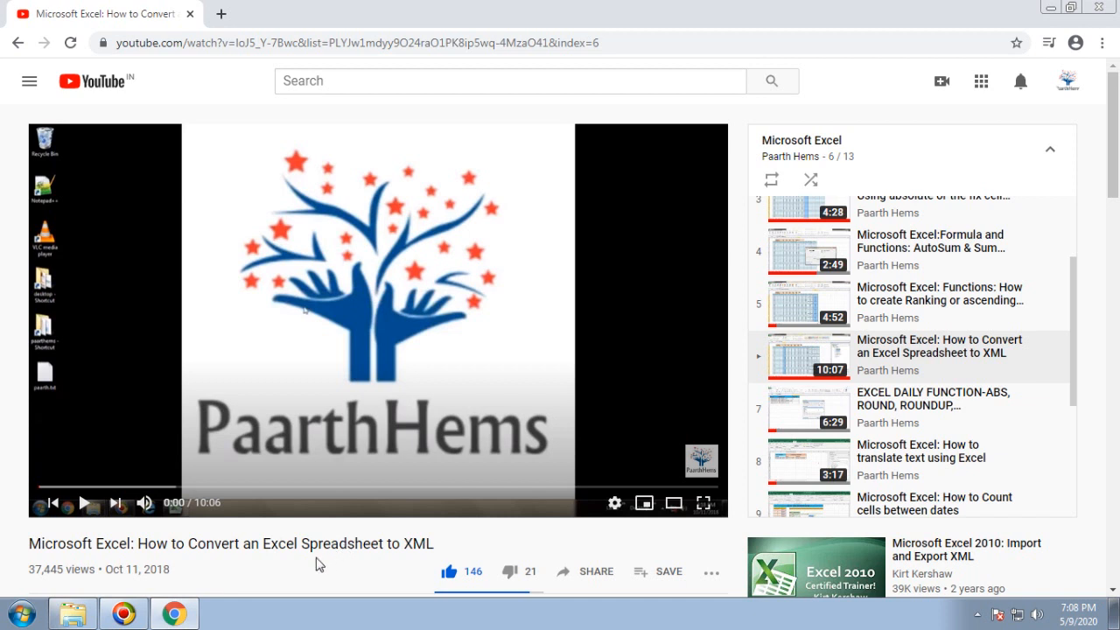
mouse_move(431, 546)
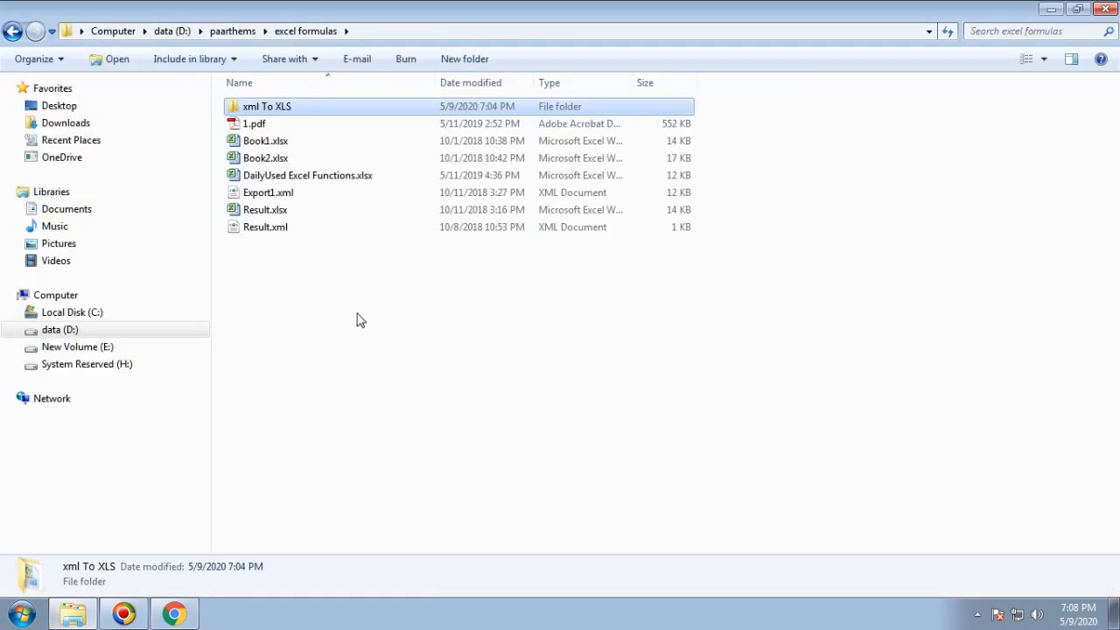
left_click(267, 191)
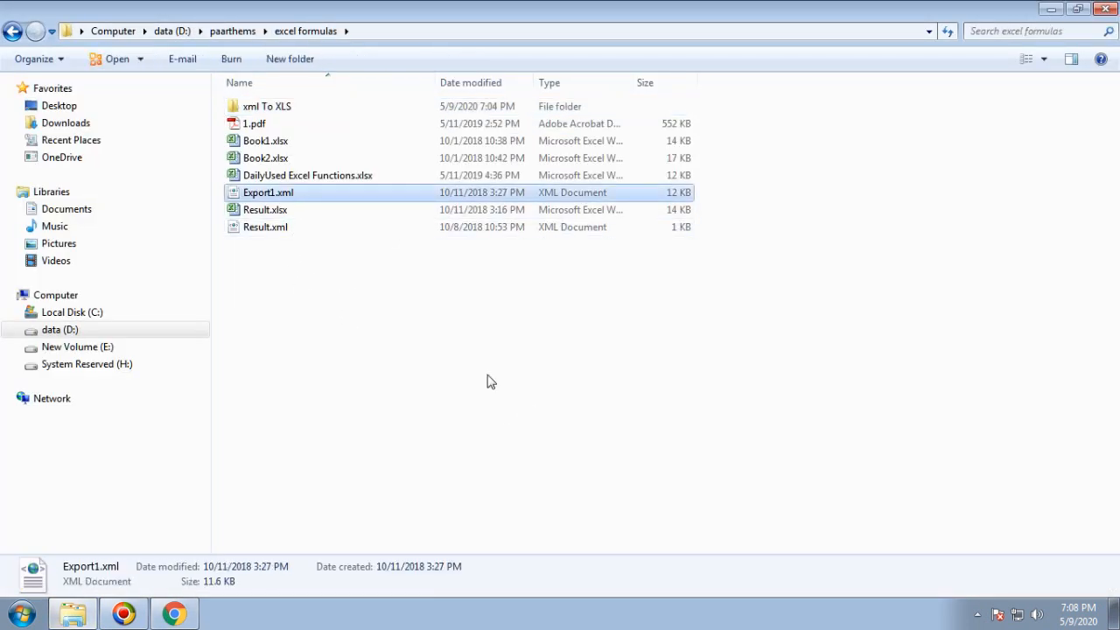
mouse_move(298, 119)
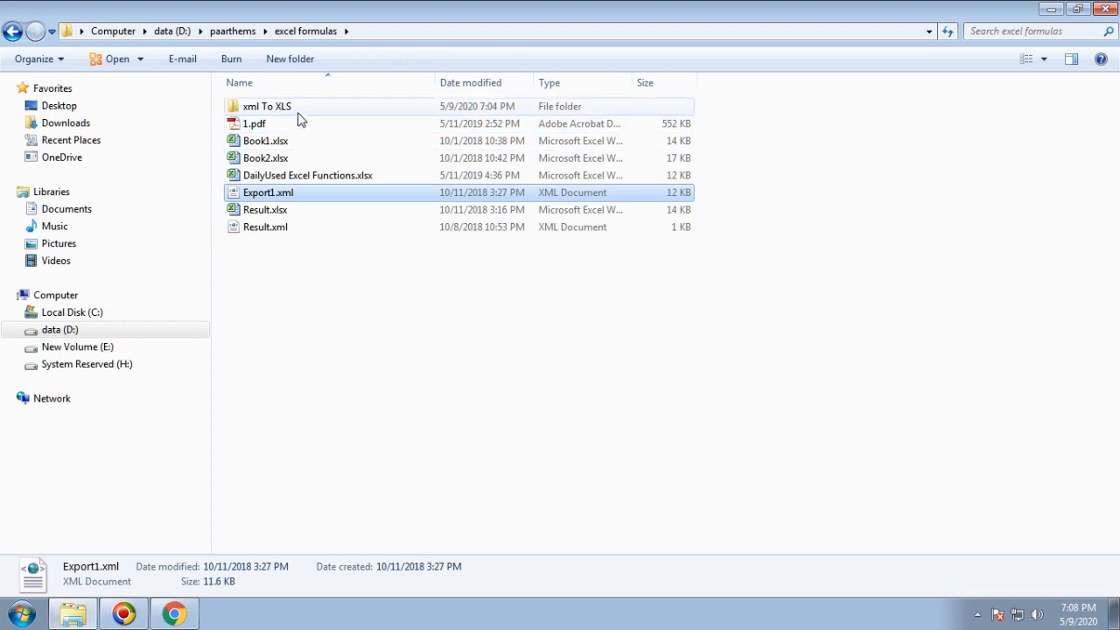
double_click(266, 106)
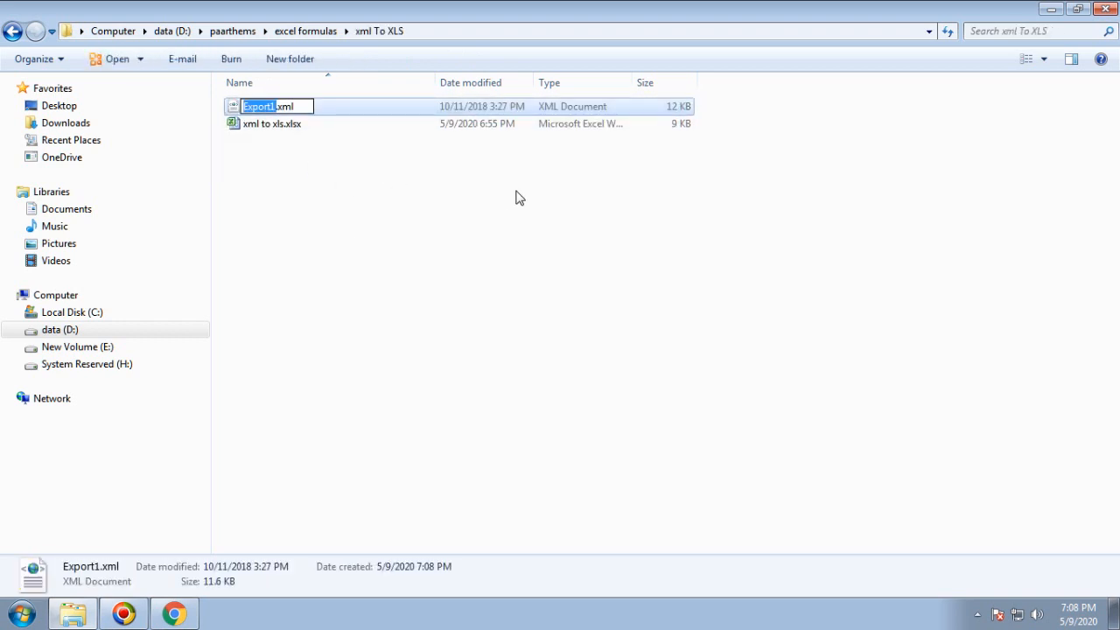
type("import")
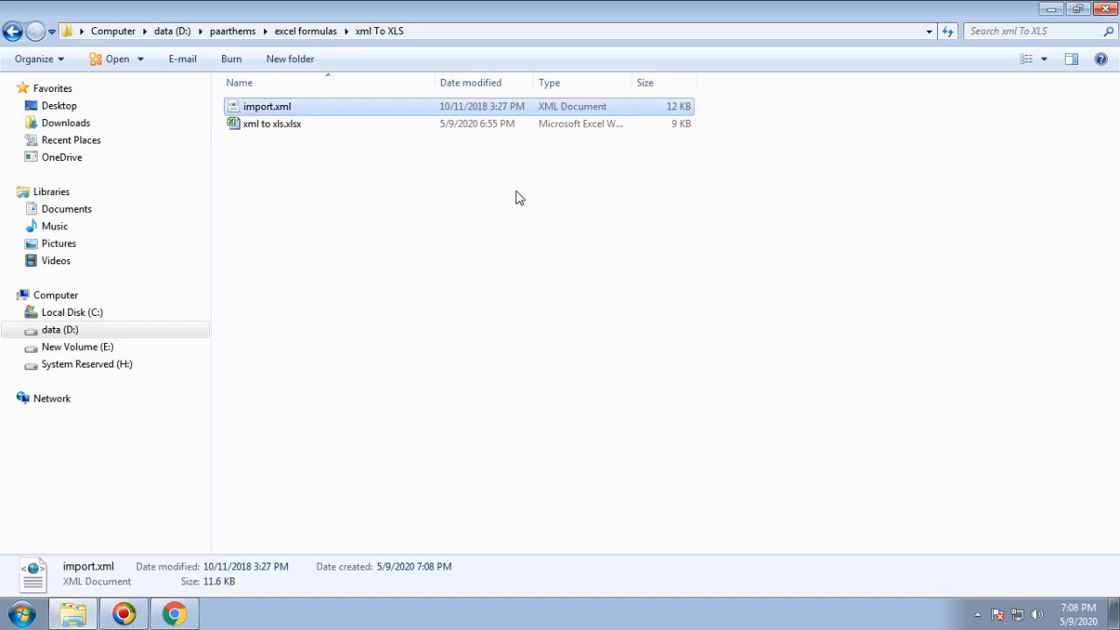
mouse_move(428, 217)
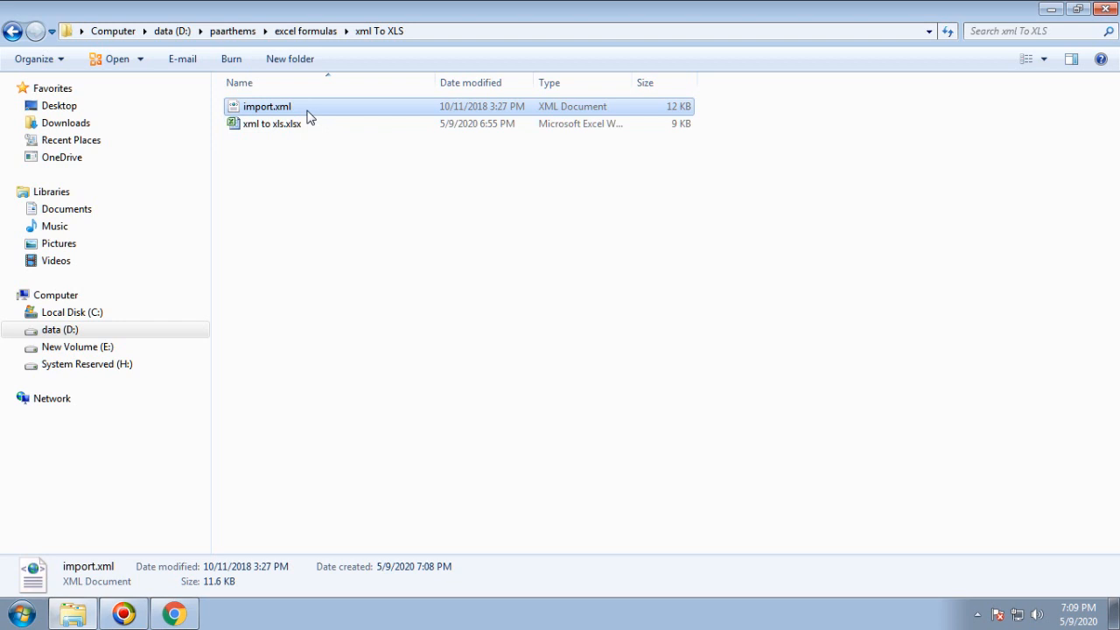
left_click(273, 122)
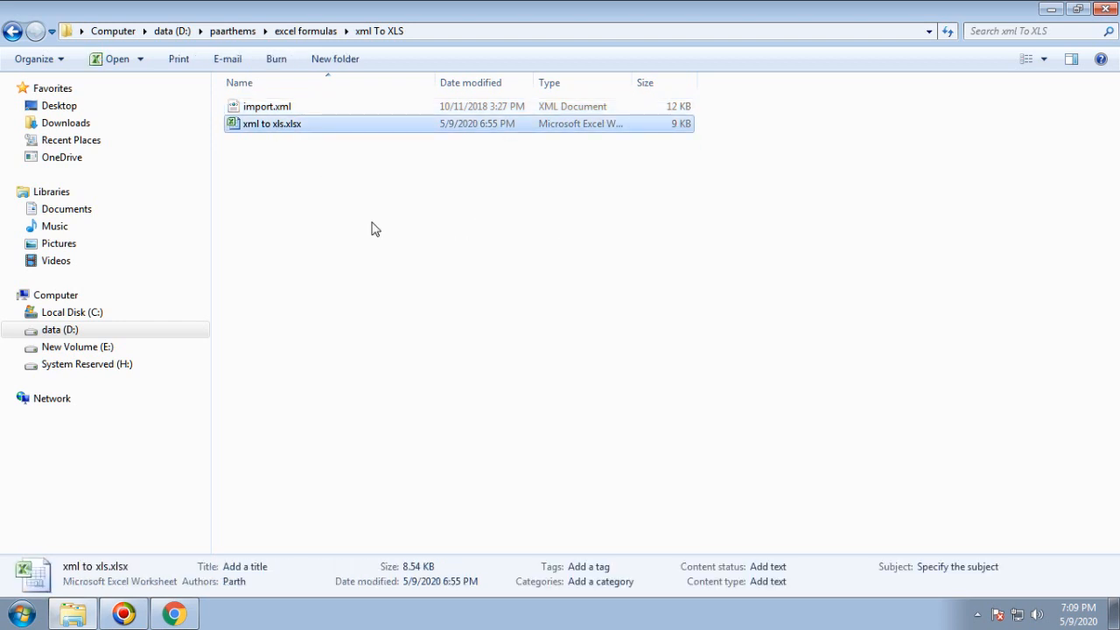
mouse_move(479, 266)
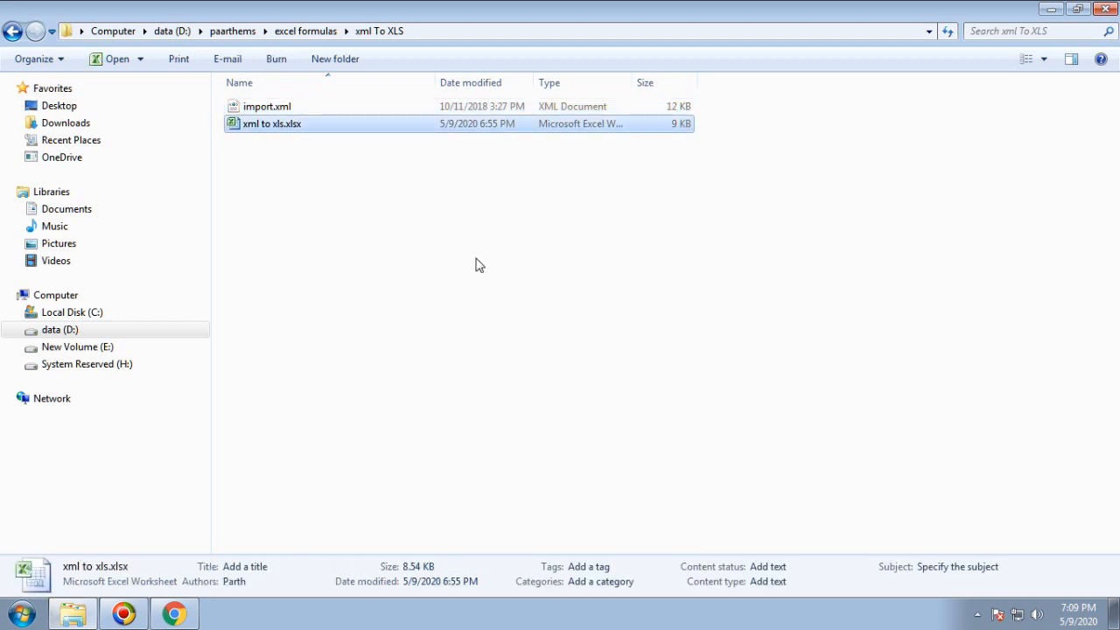
mouse_move(273, 145)
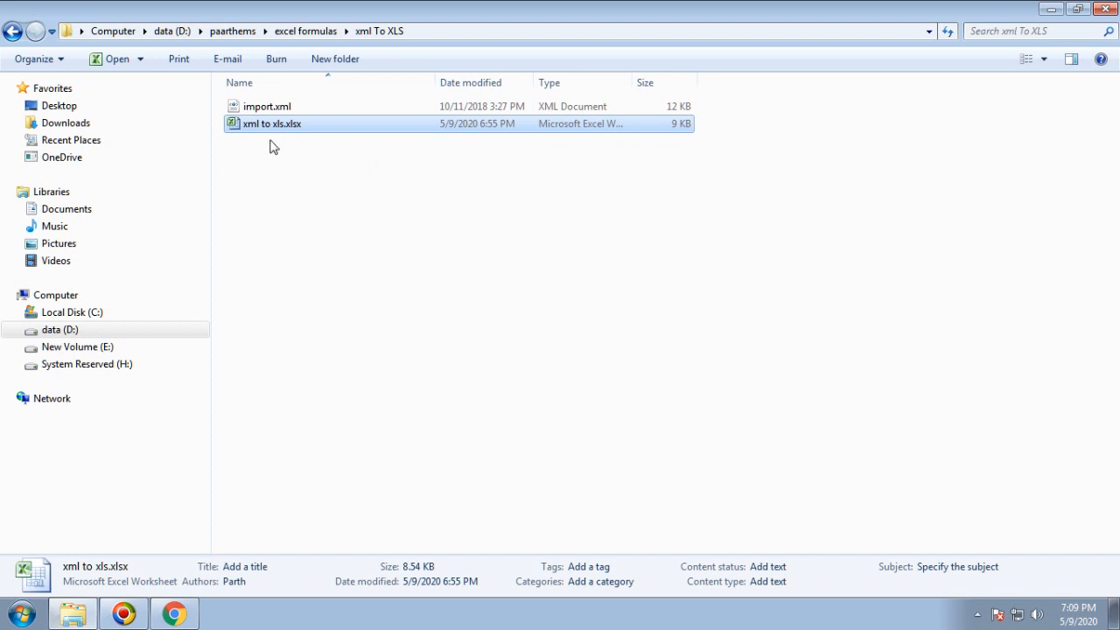
mouse_move(282, 147)
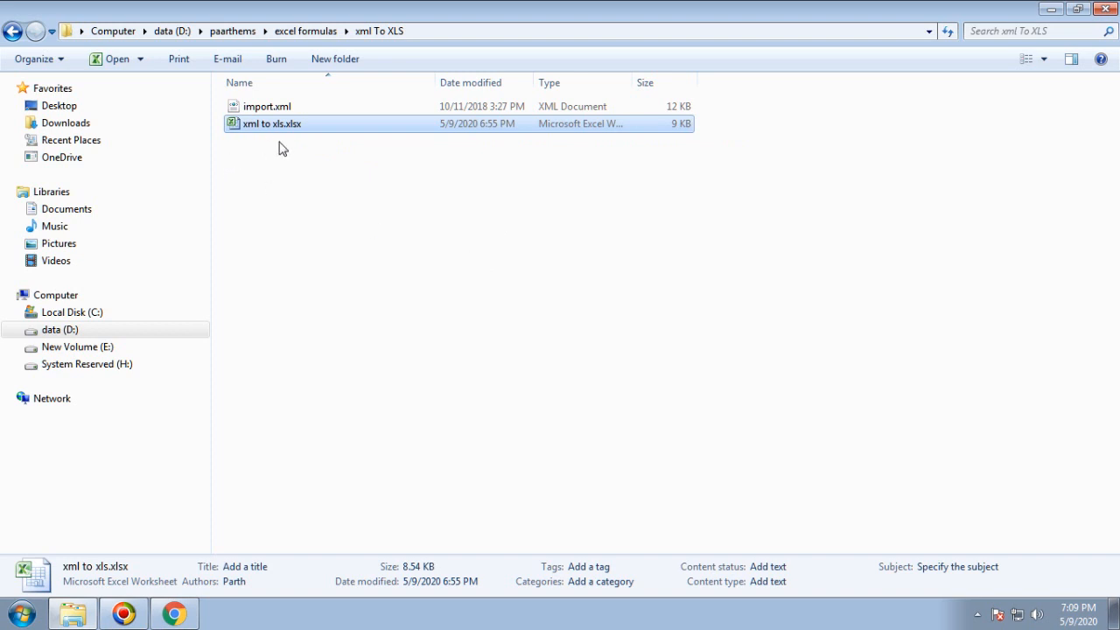
mouse_move(276, 132)
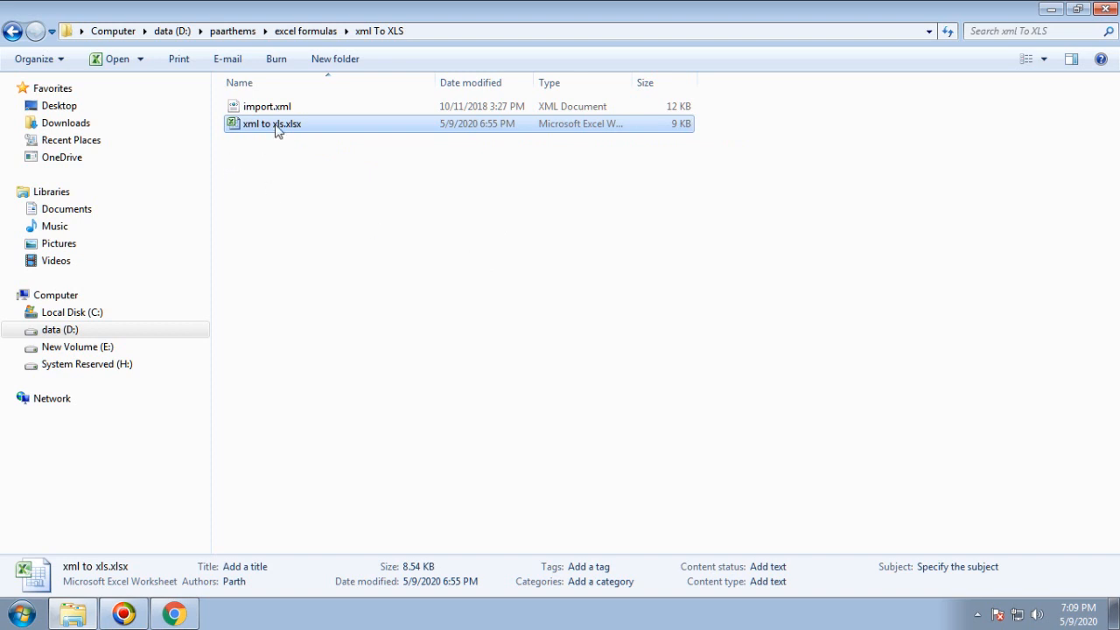
Edit import.xml in Notepad++ via its right-click menu
right_click(266, 107)
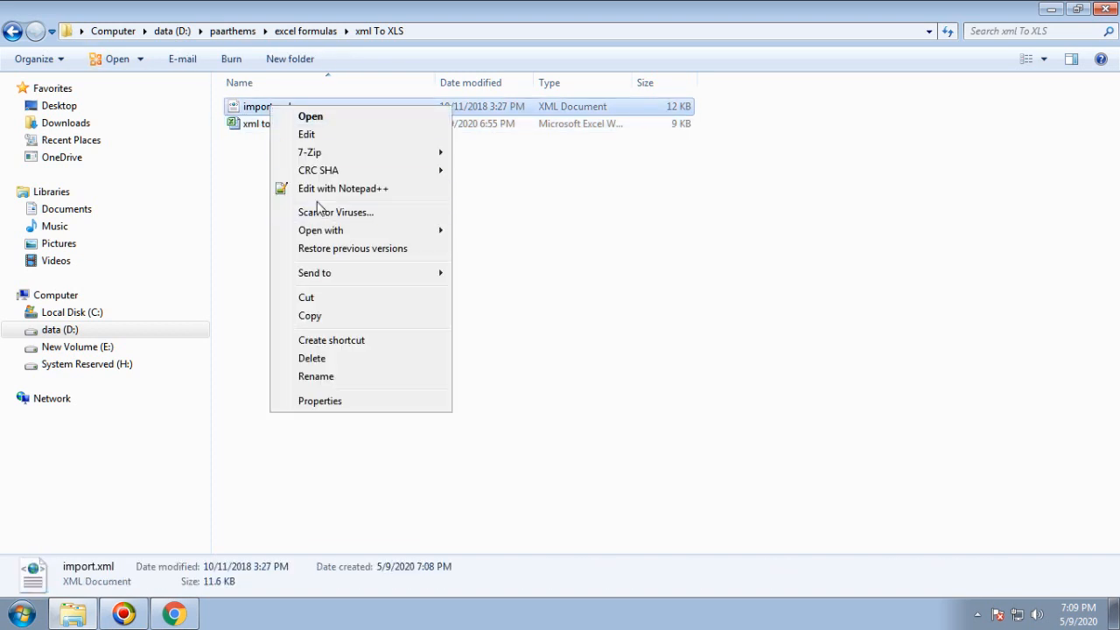
mouse_move(343, 189)
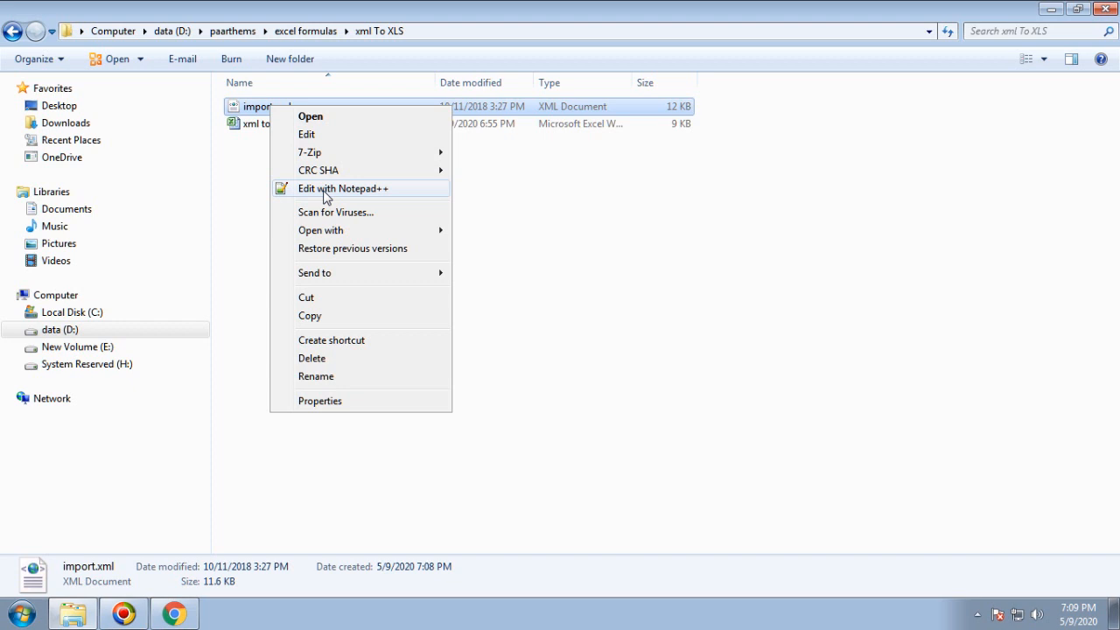
left_click(658, 392)
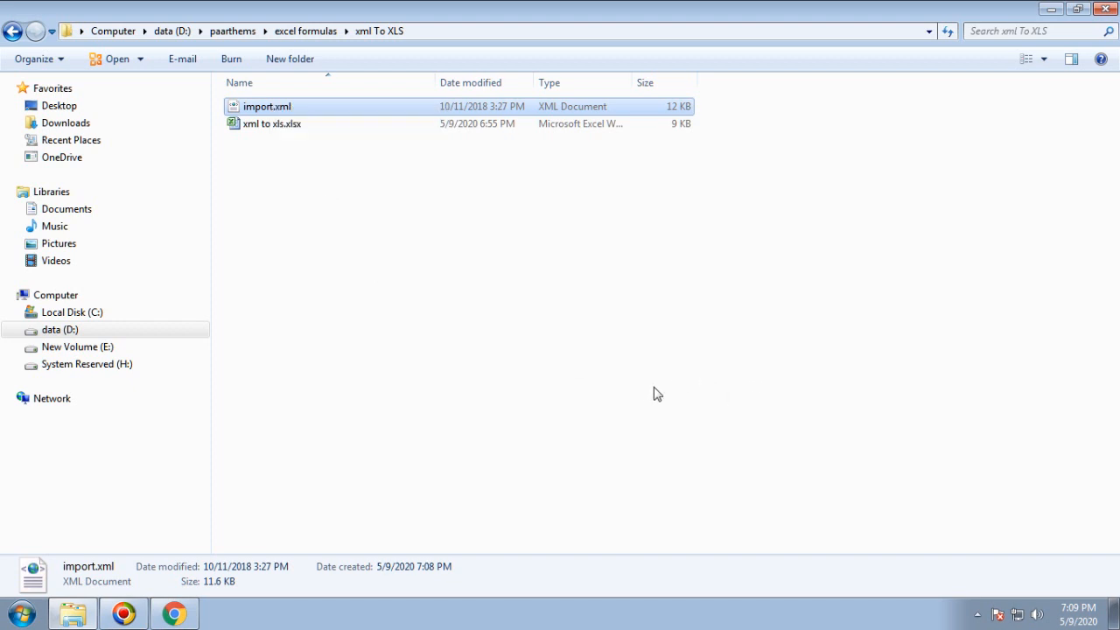
mouse_move(690, 392)
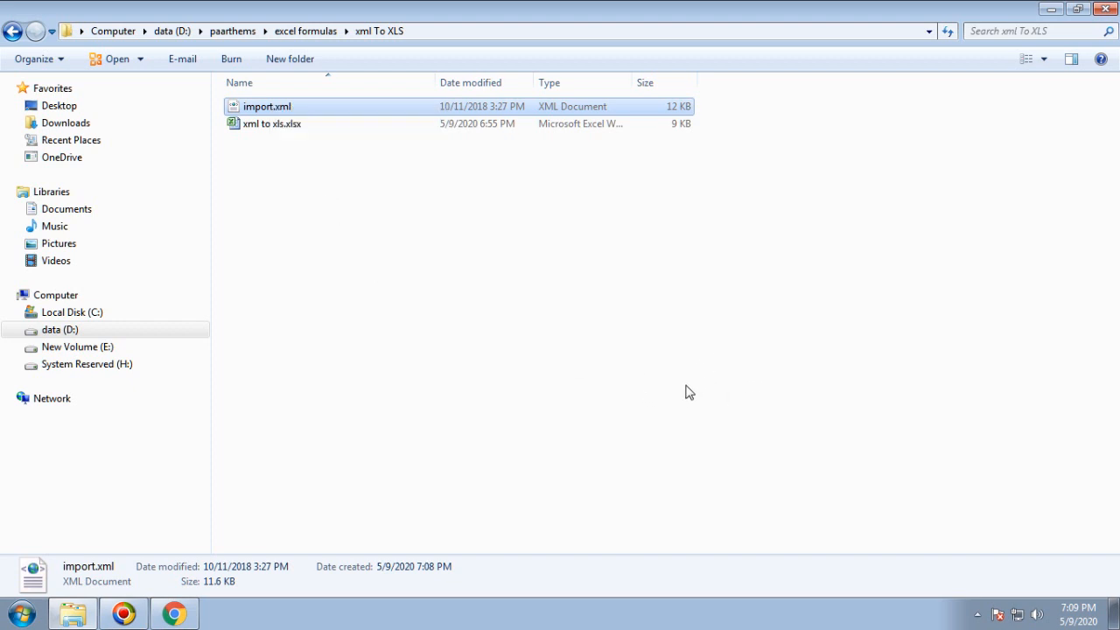
double_click(266, 107)
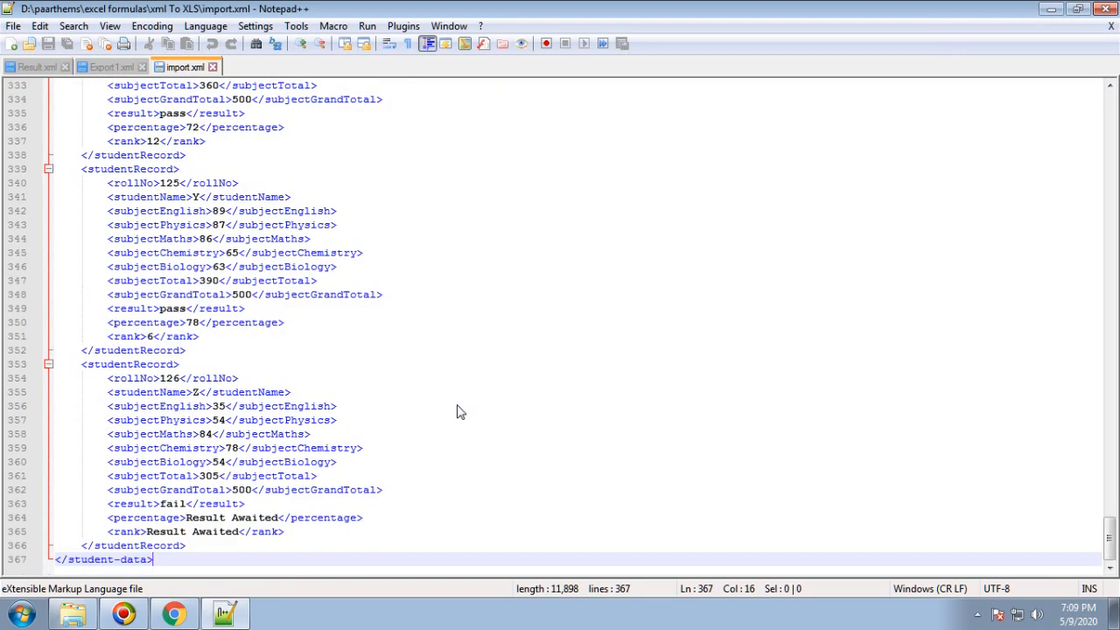
Edit roll 127's record so subjectMaths is 87, result is Pass and subjectEnglish is 53
left_click(185, 546)
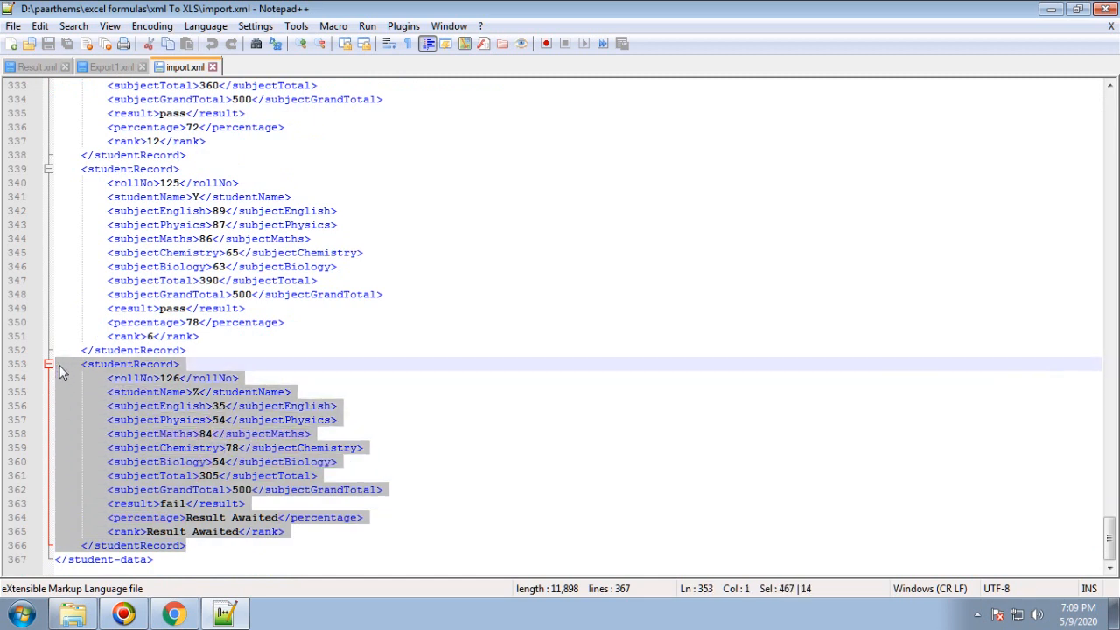
mouse_move(497, 497)
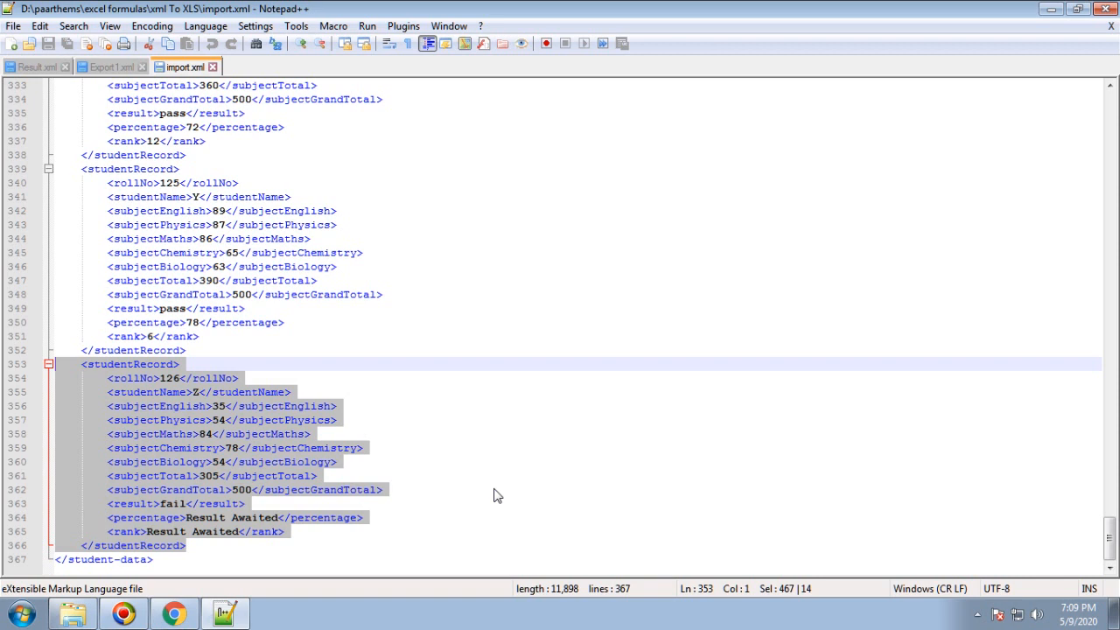
mouse_move(570, 469)
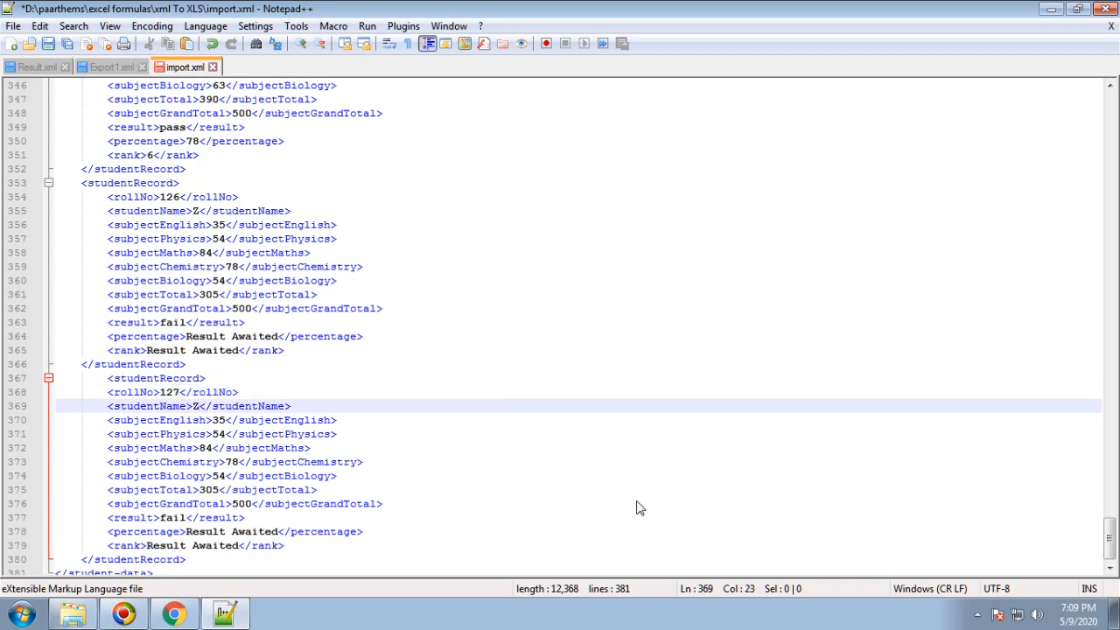
type("1")
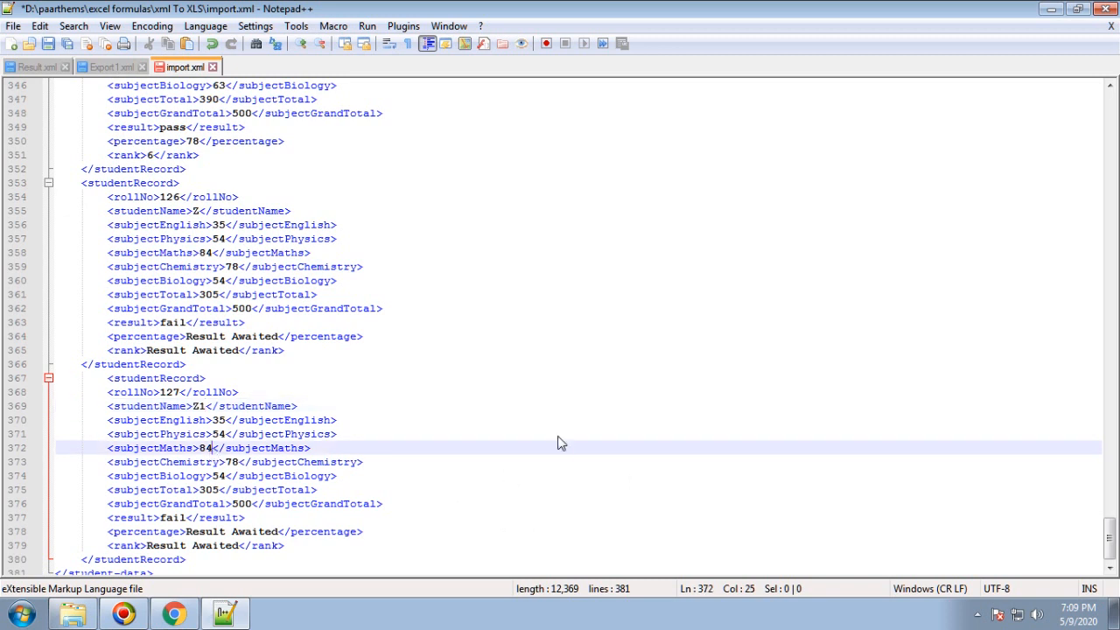
key("Backspace")
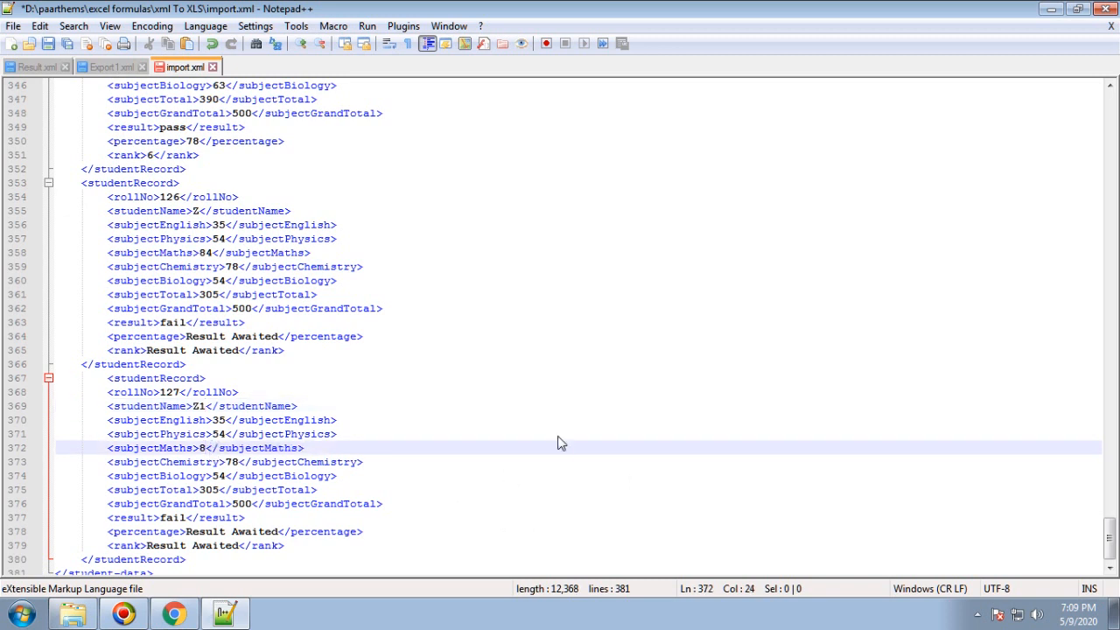
type("7")
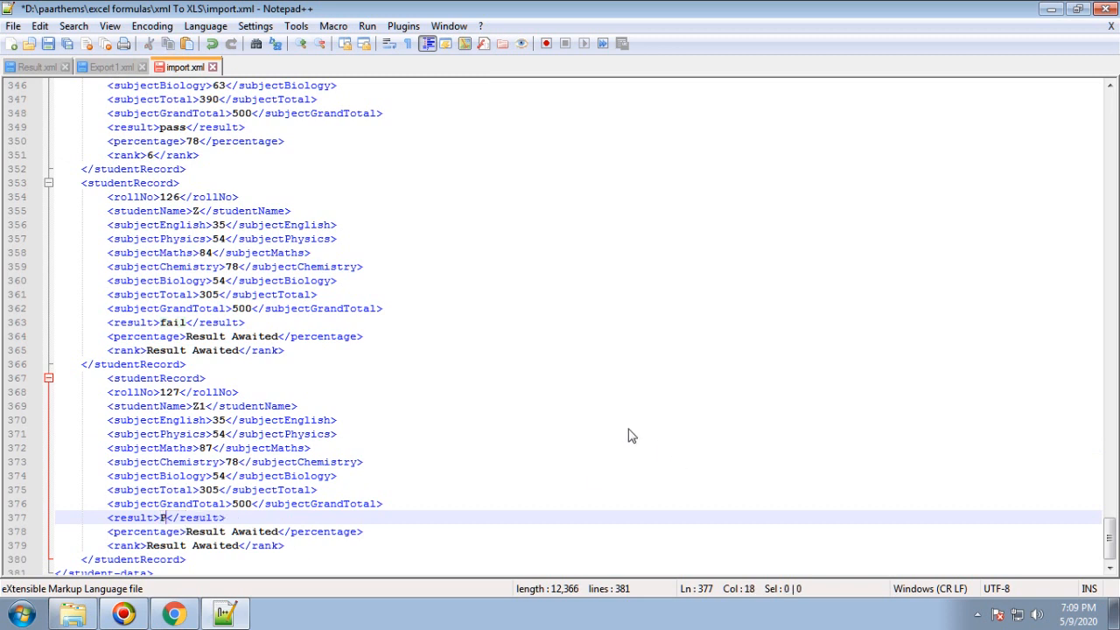
type("P")
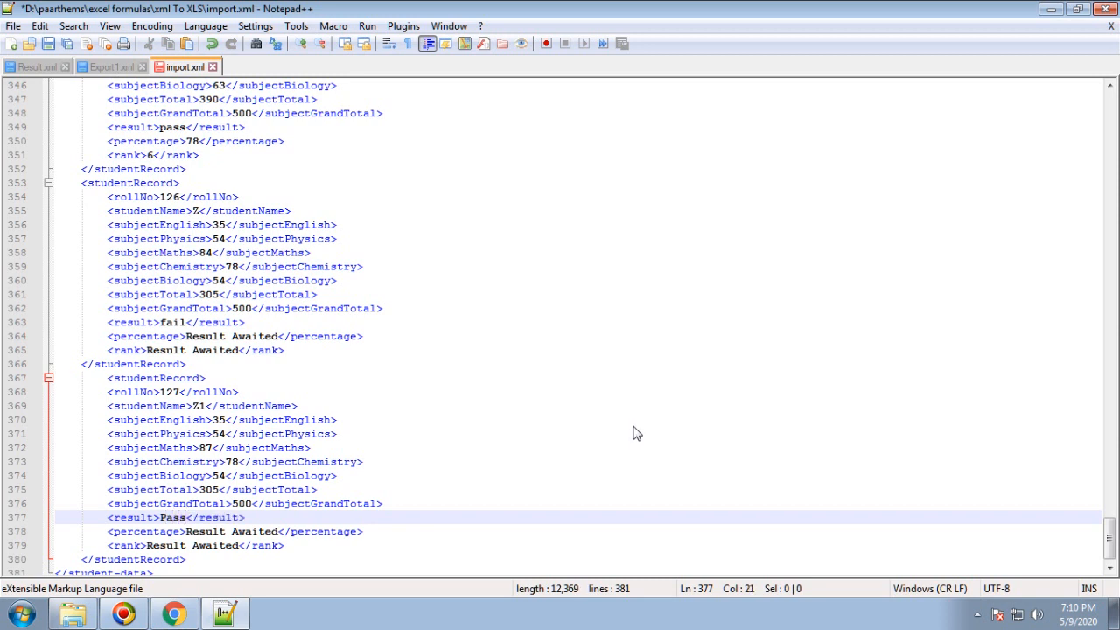
mouse_move(228, 427)
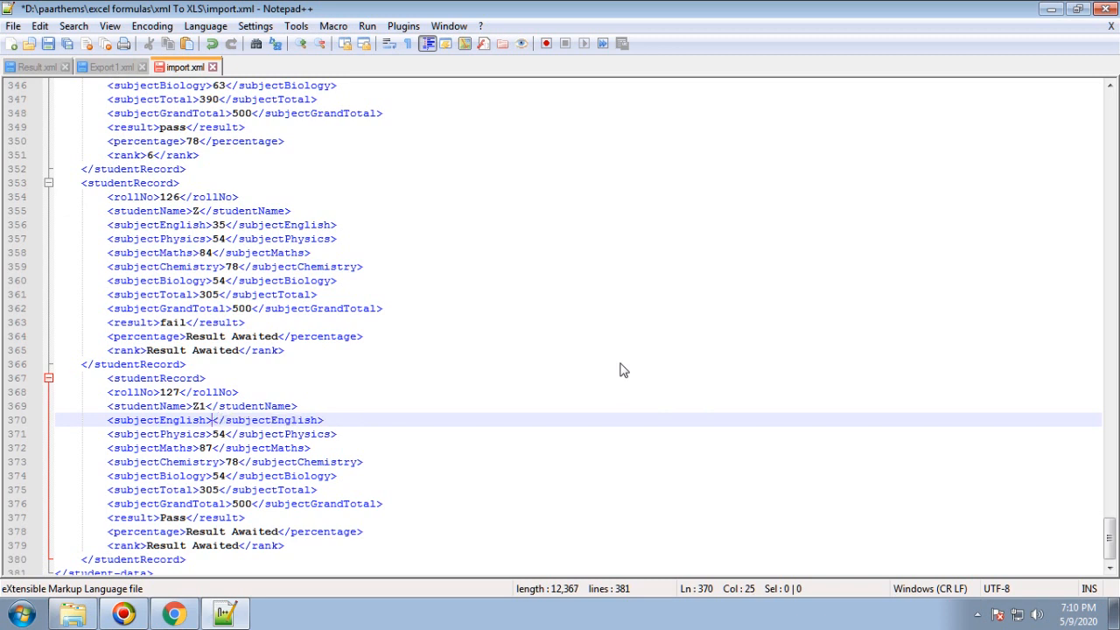
type("53")
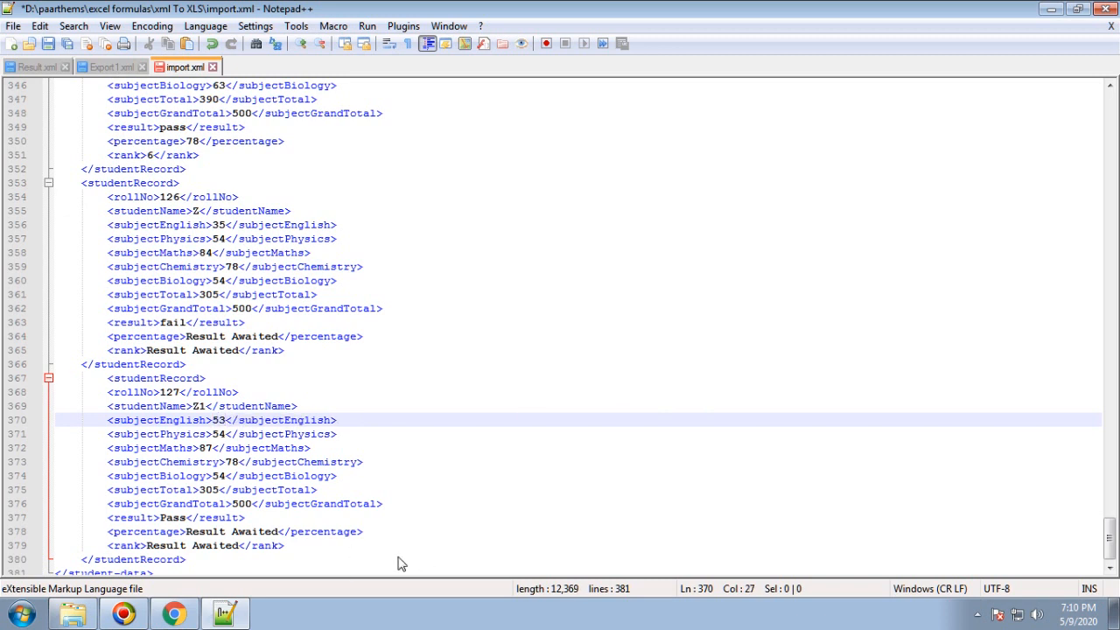
double_click(167, 546)
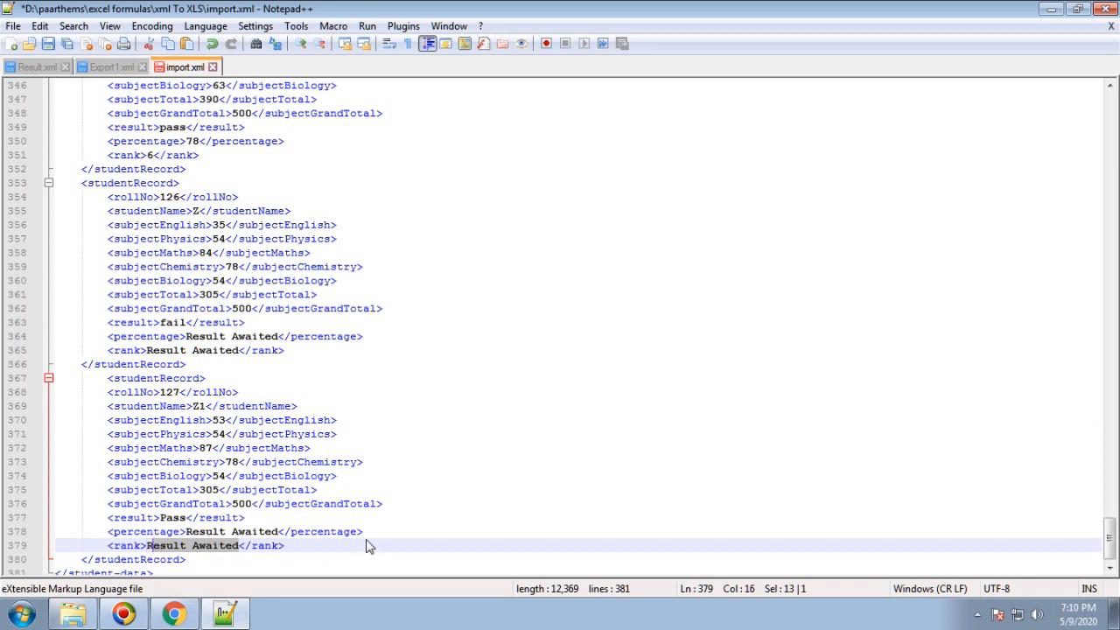
mouse_move(353, 536)
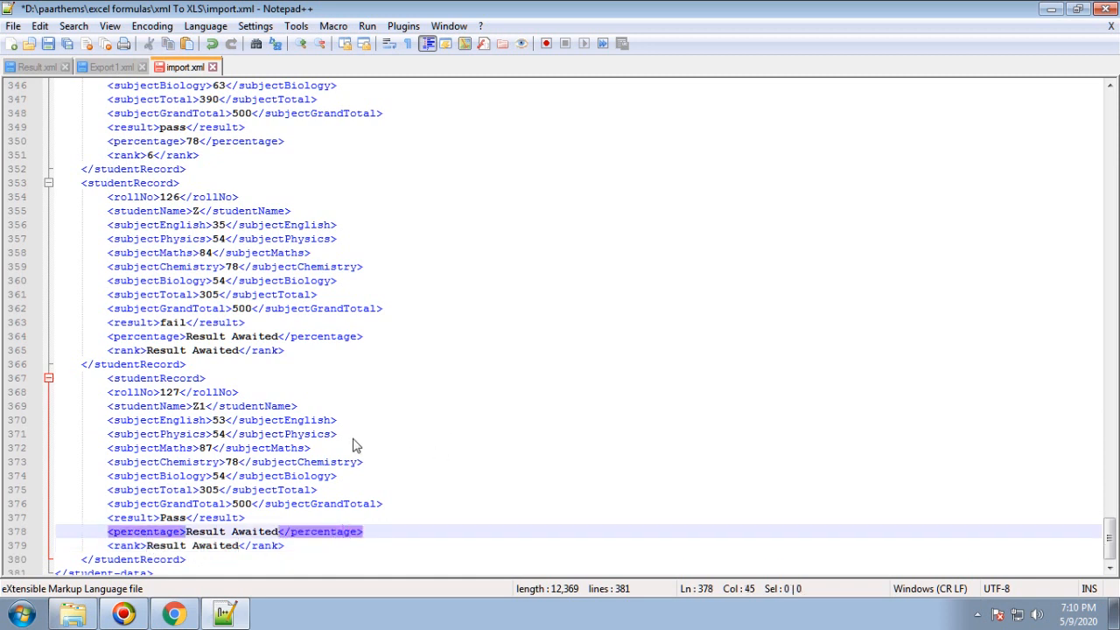
mouse_move(266, 436)
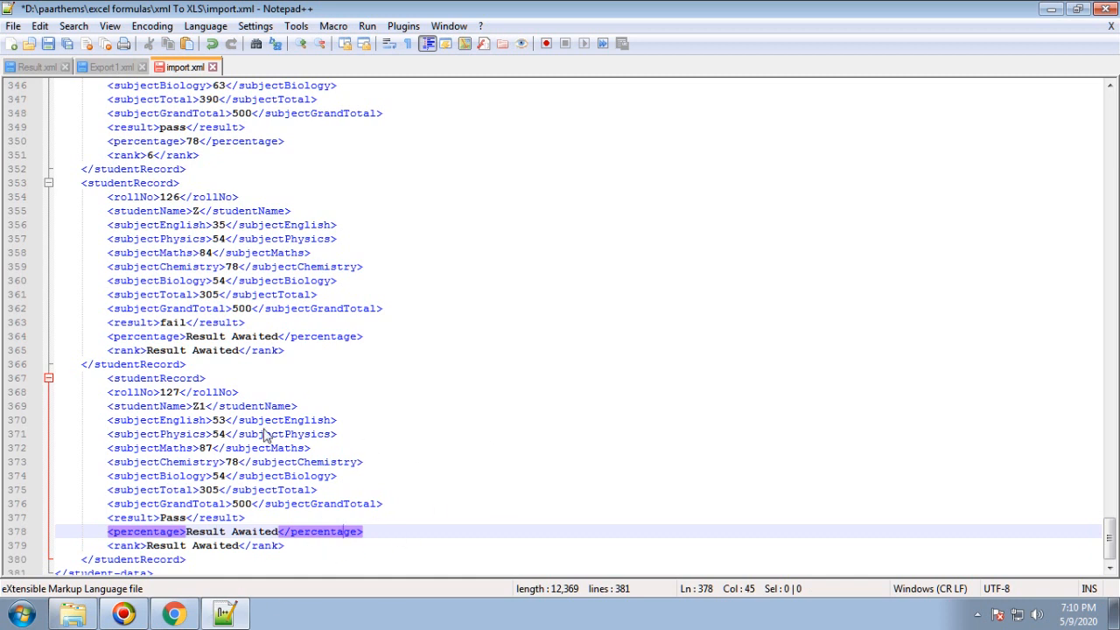
mouse_move(592, 469)
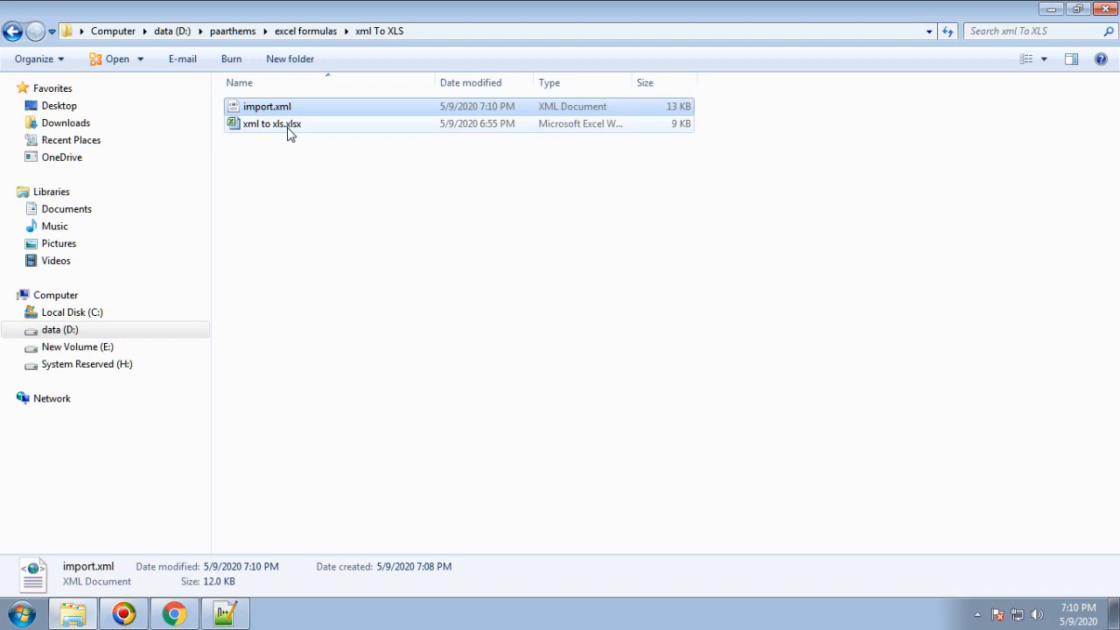
Launch the xml to xls.xlsx workbook from the folder
double_click(277, 122)
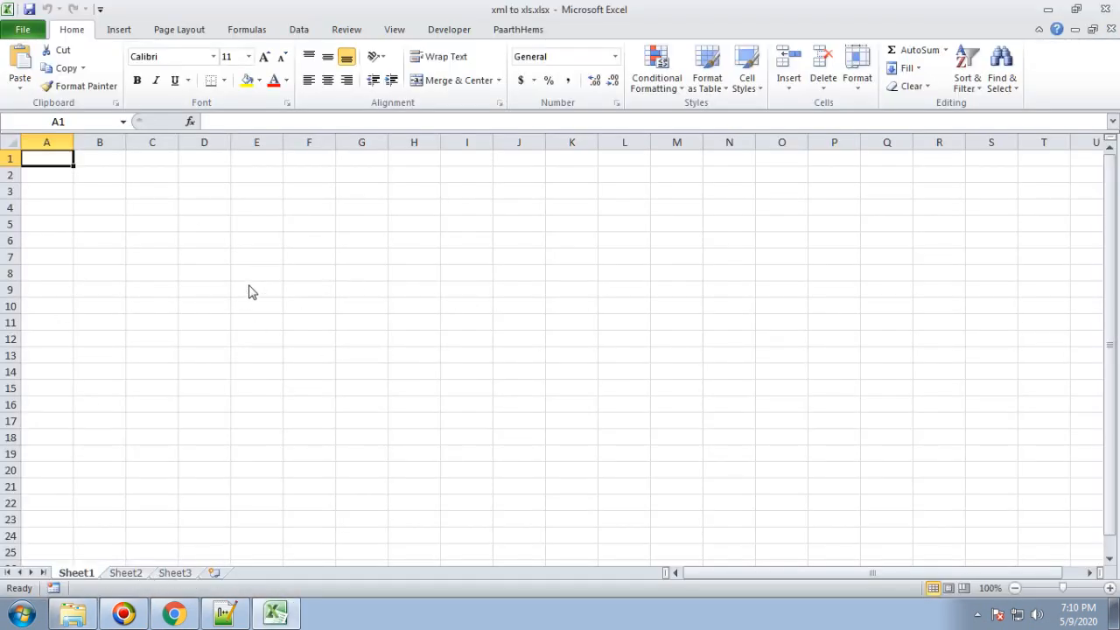
mouse_move(56, 166)
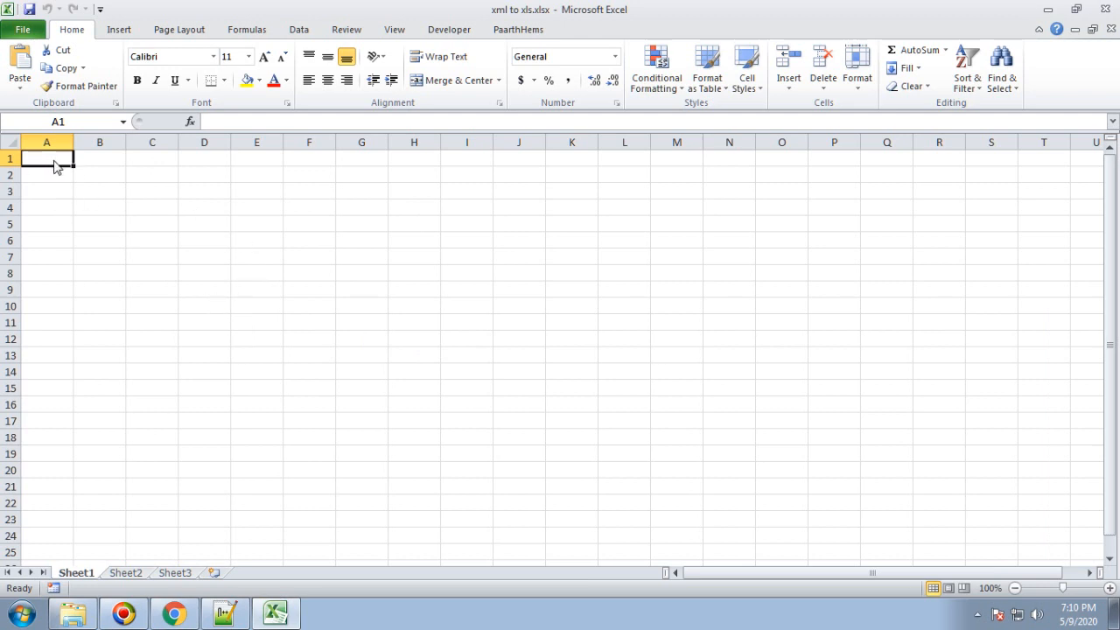
mouse_move(237, 312)
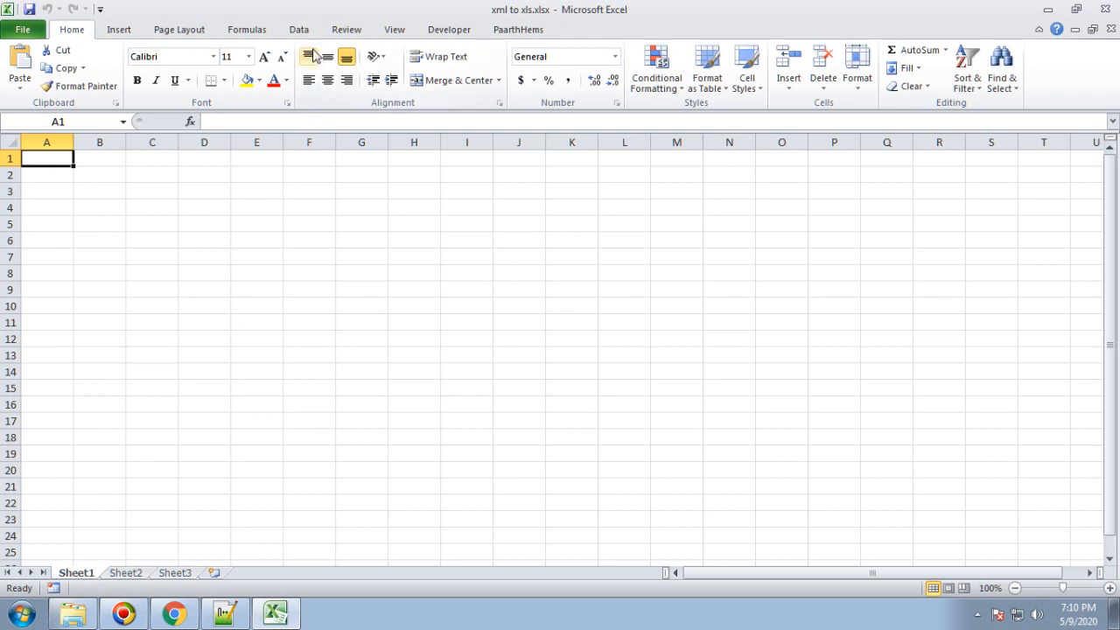
Show Excel's Data ribbon with the external data import commands
left_click(297, 28)
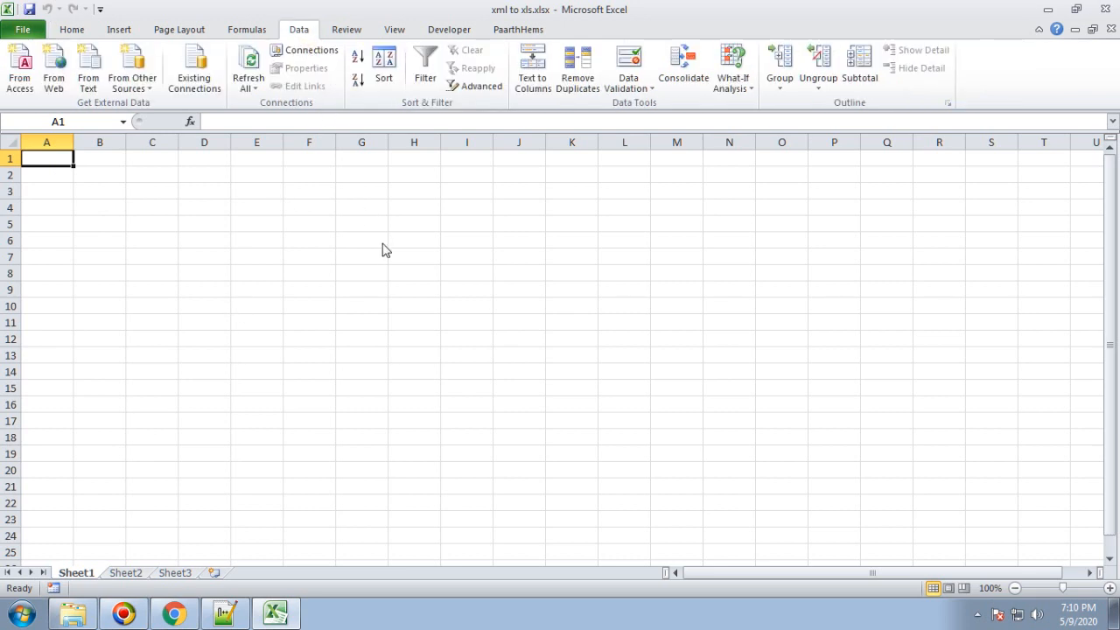
mouse_move(133, 69)
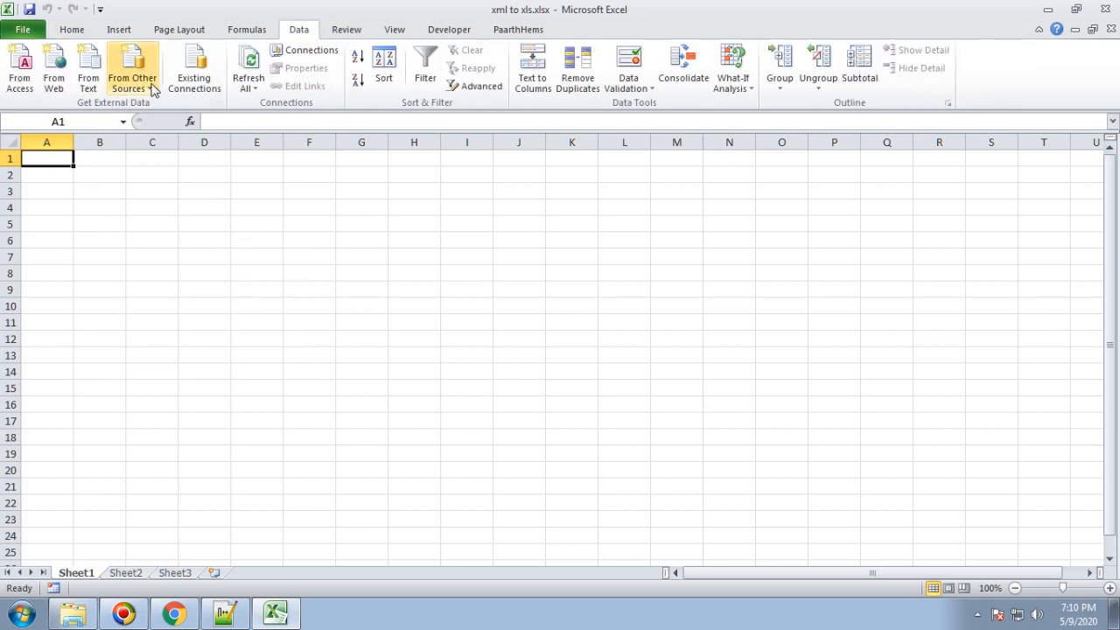
mouse_move(133, 66)
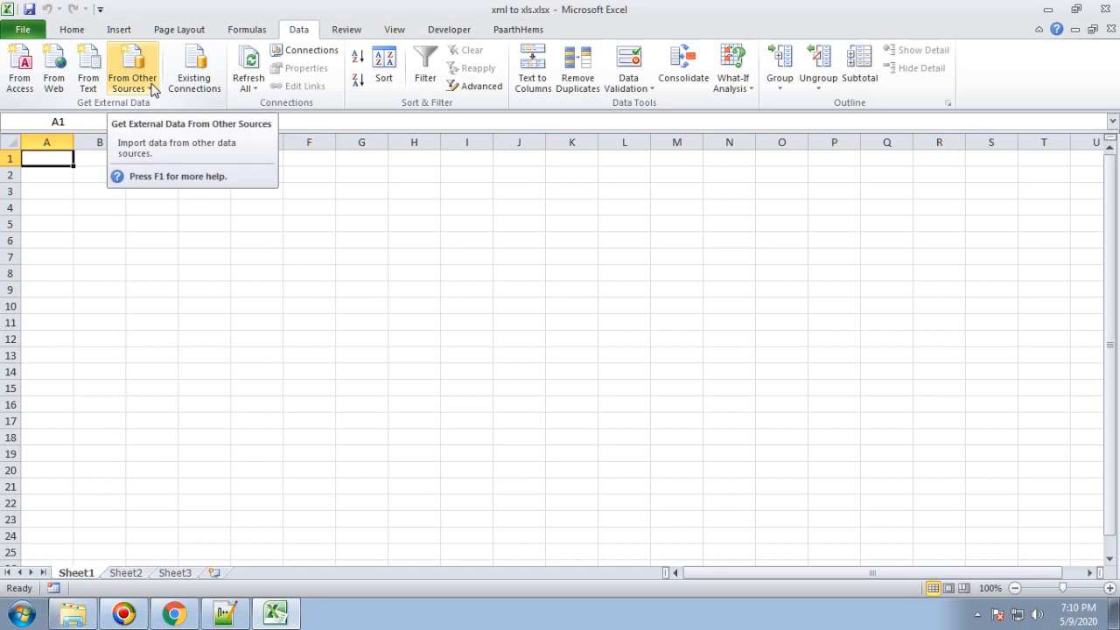
mouse_move(151, 96)
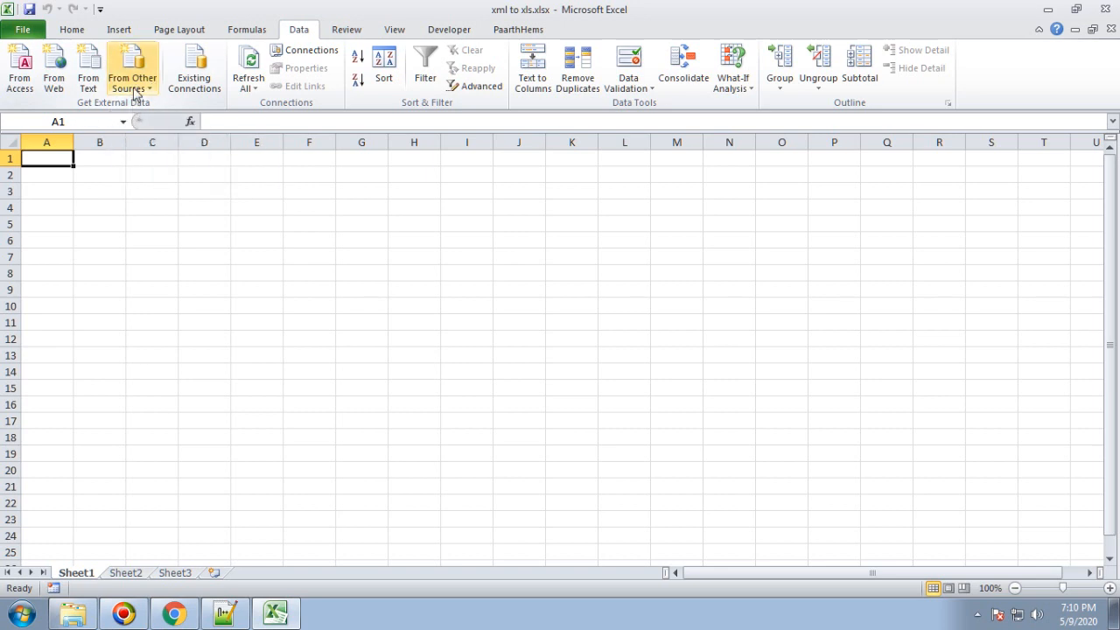
Choose From XML Data Import and select import.xml from the xml To XLS folder as the source
left_click(132, 67)
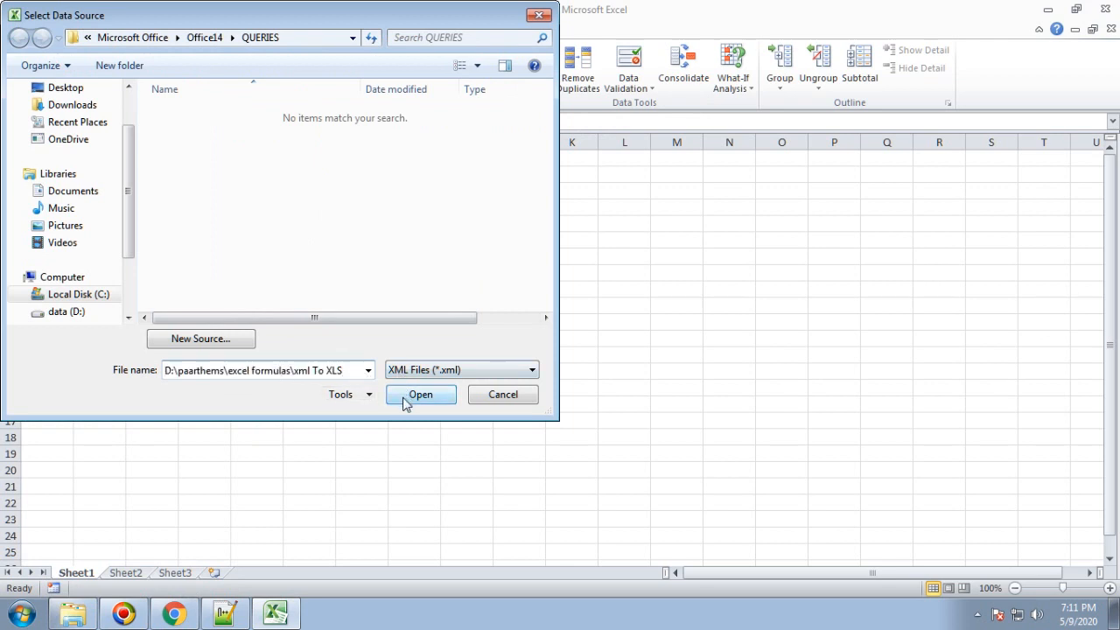
left_click(420, 394)
type("import.xml")
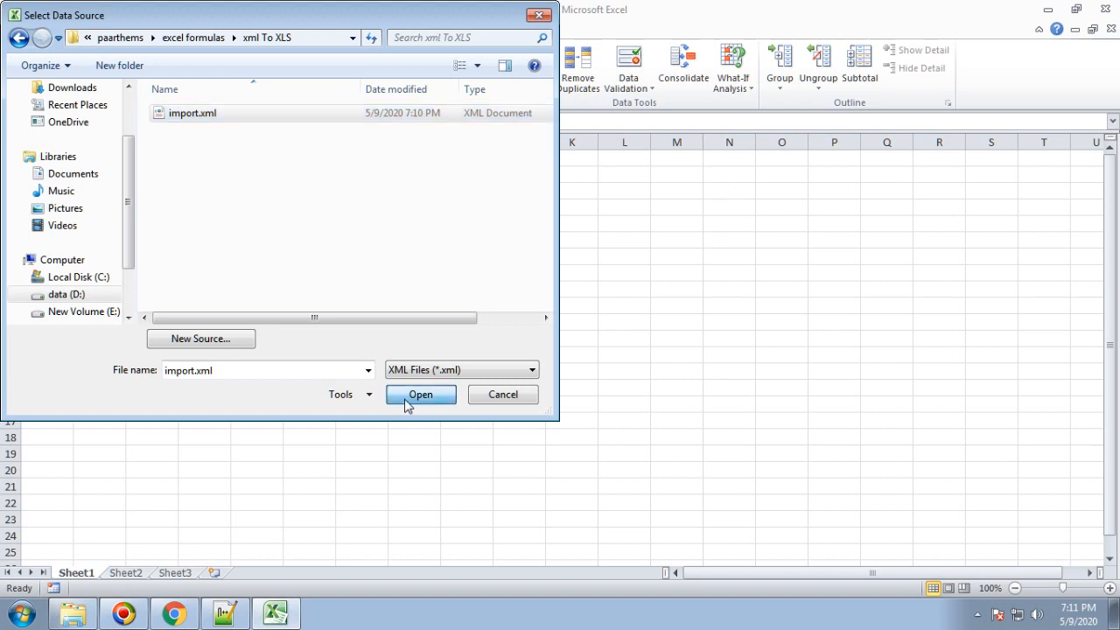
left_click(420, 393)
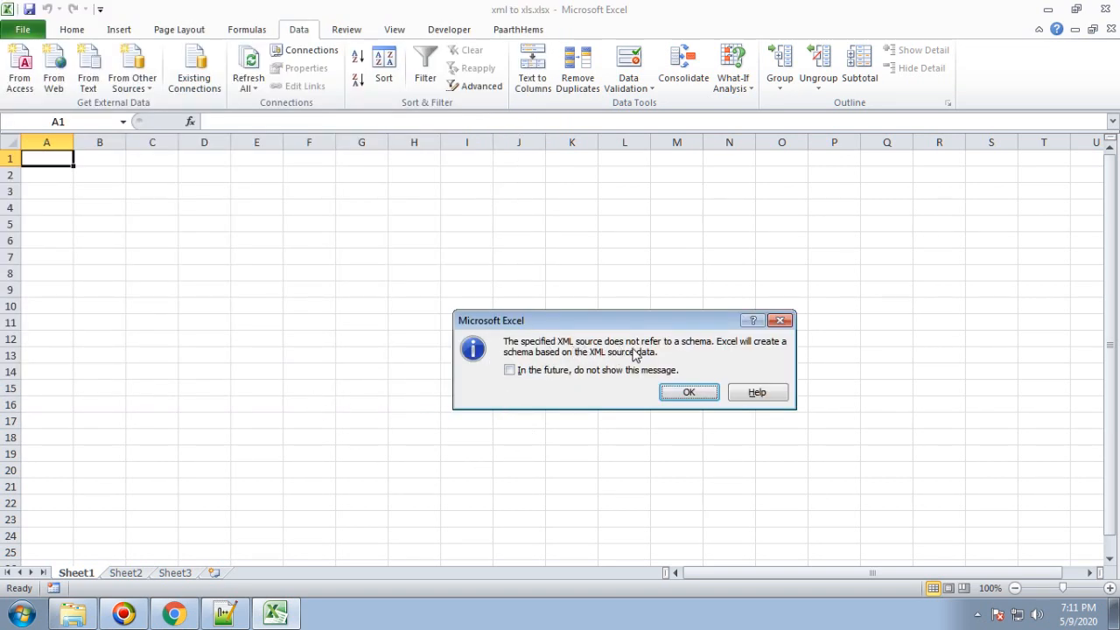
mouse_move(704, 354)
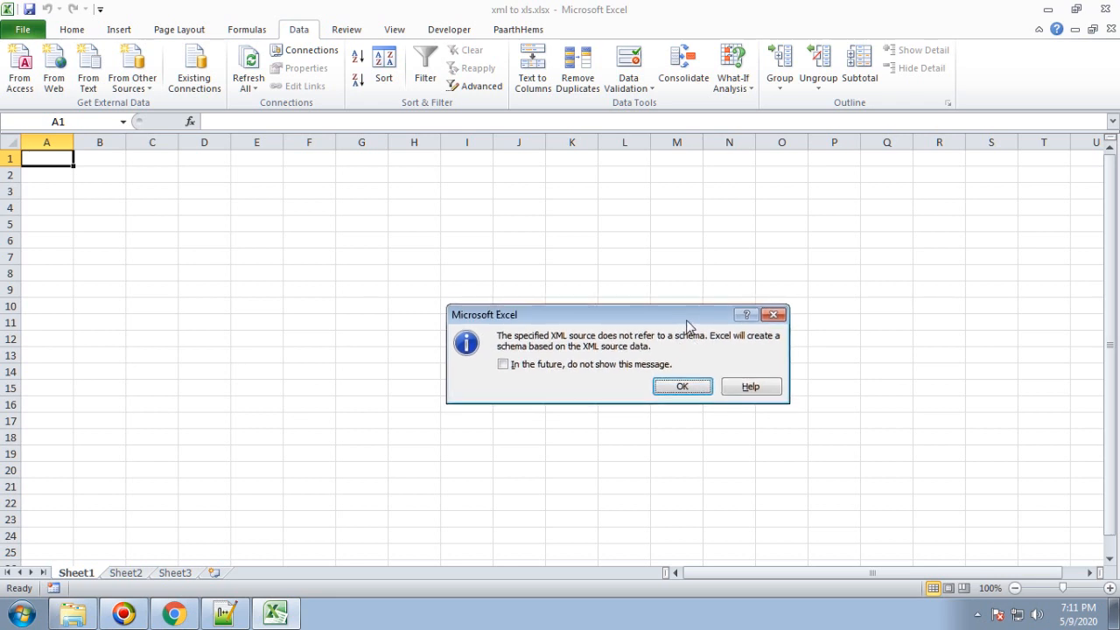
mouse_move(717, 343)
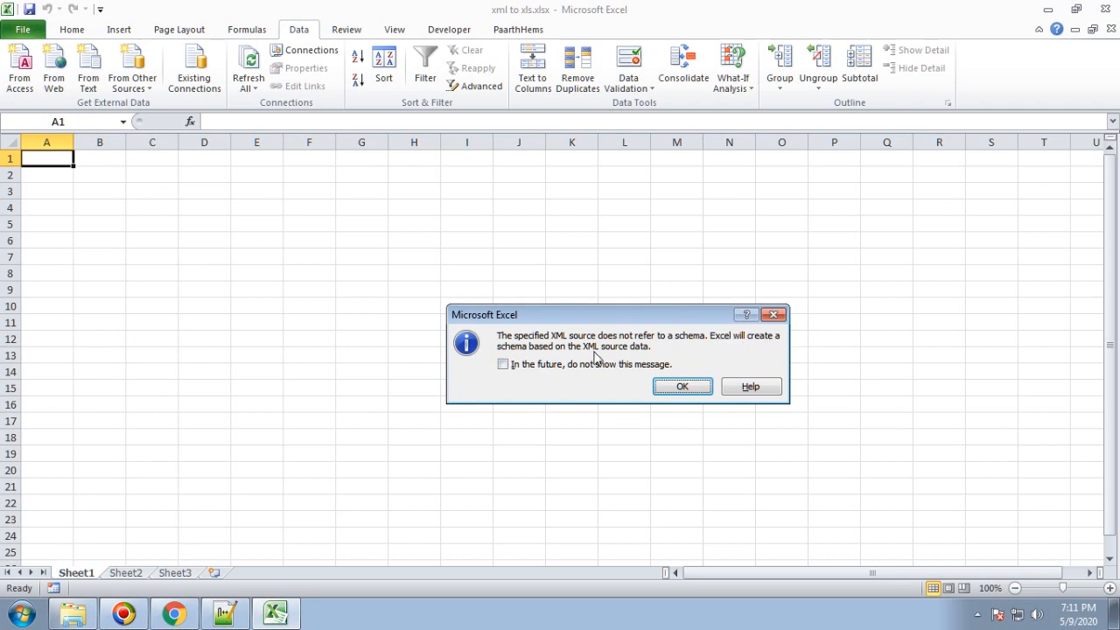
mouse_move(651, 357)
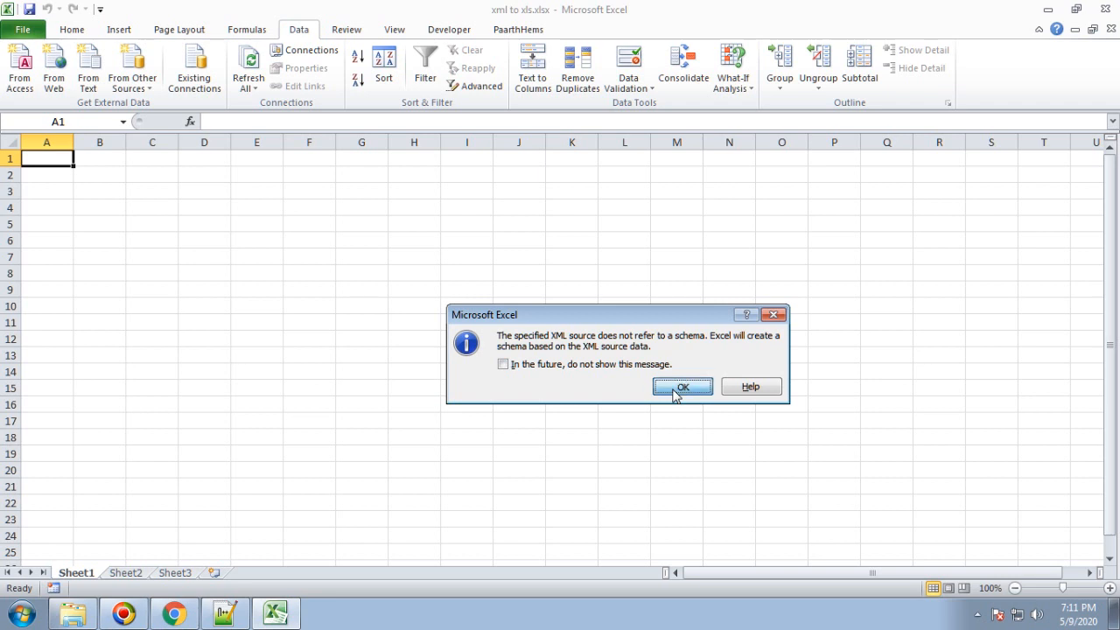
Accept the generated schema and set the destination to an XML table at cell A1 of the existing worksheet
left_click(682, 386)
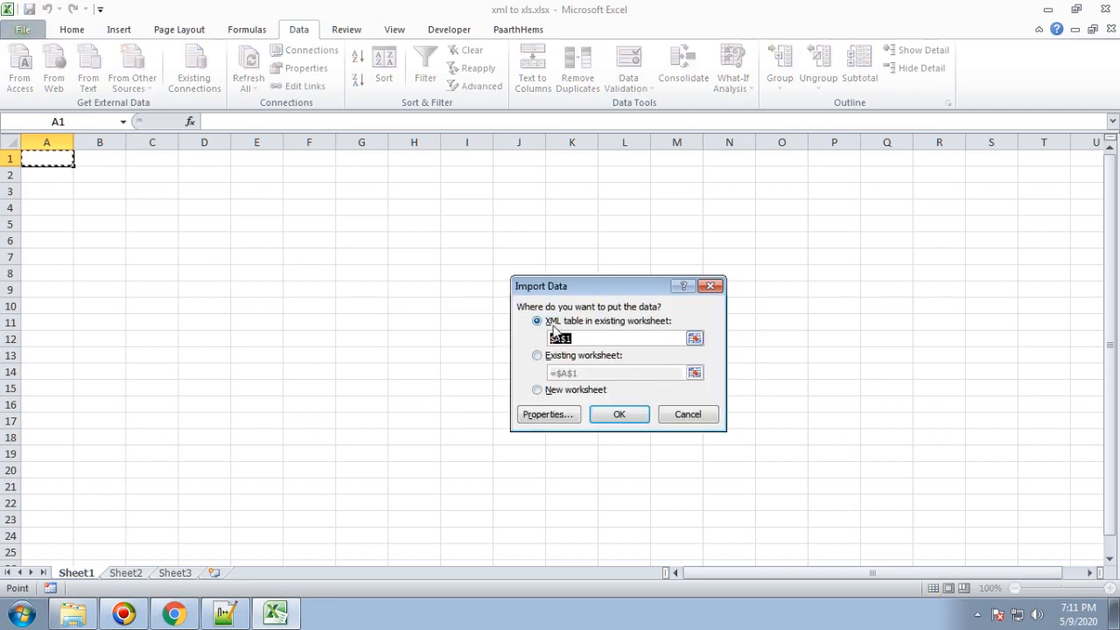
left_click_drag(595, 285, 581, 249)
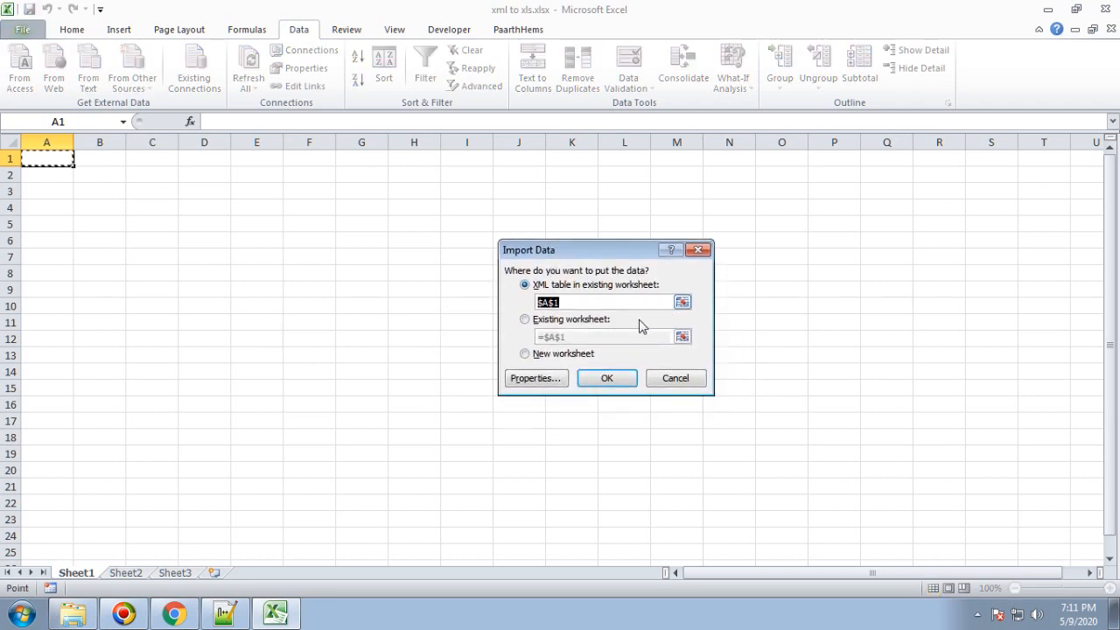
mouse_move(626, 312)
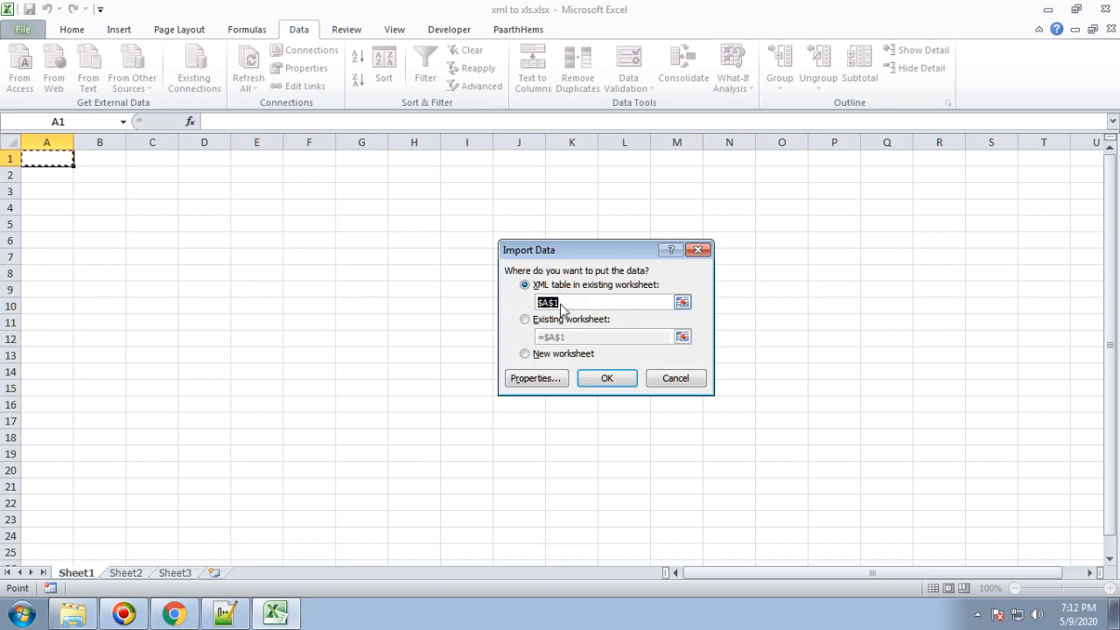
mouse_move(105, 183)
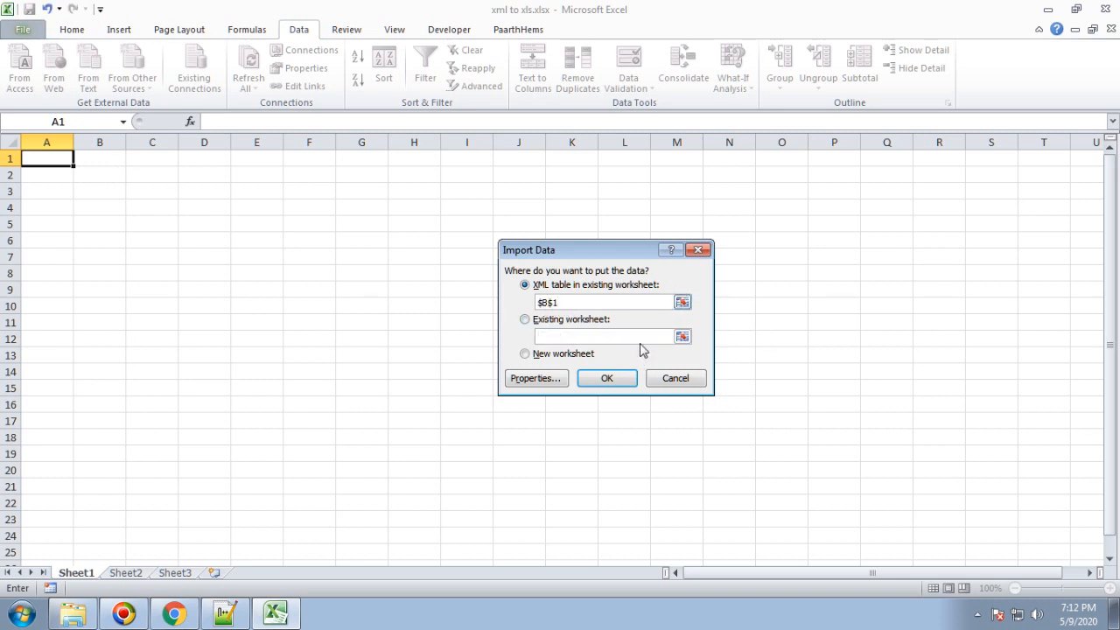
left_click(682, 301)
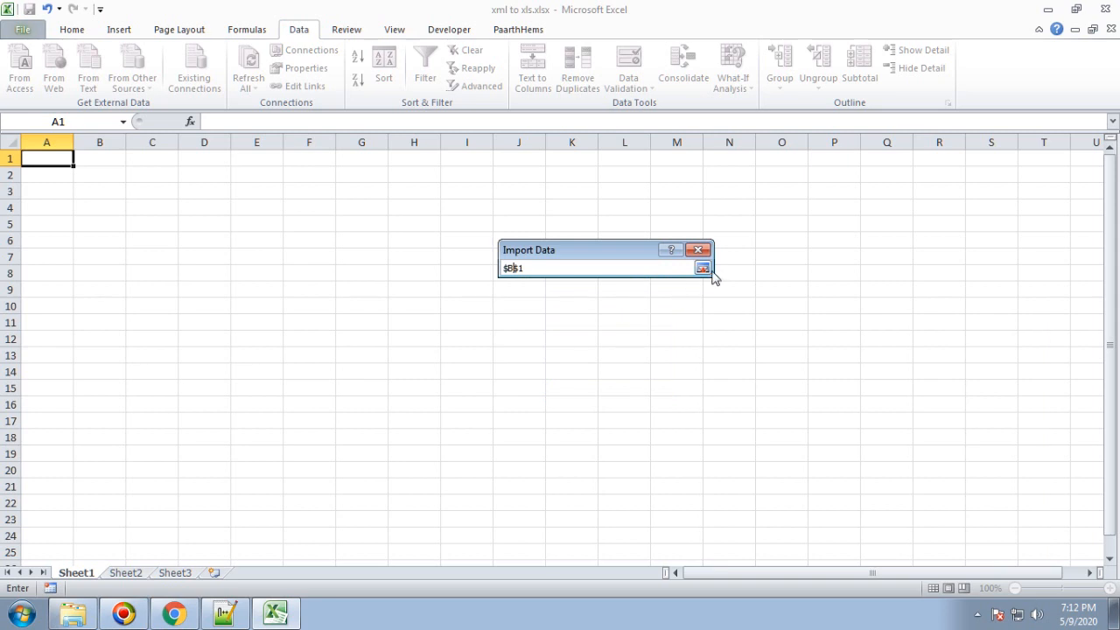
left_click(703, 267)
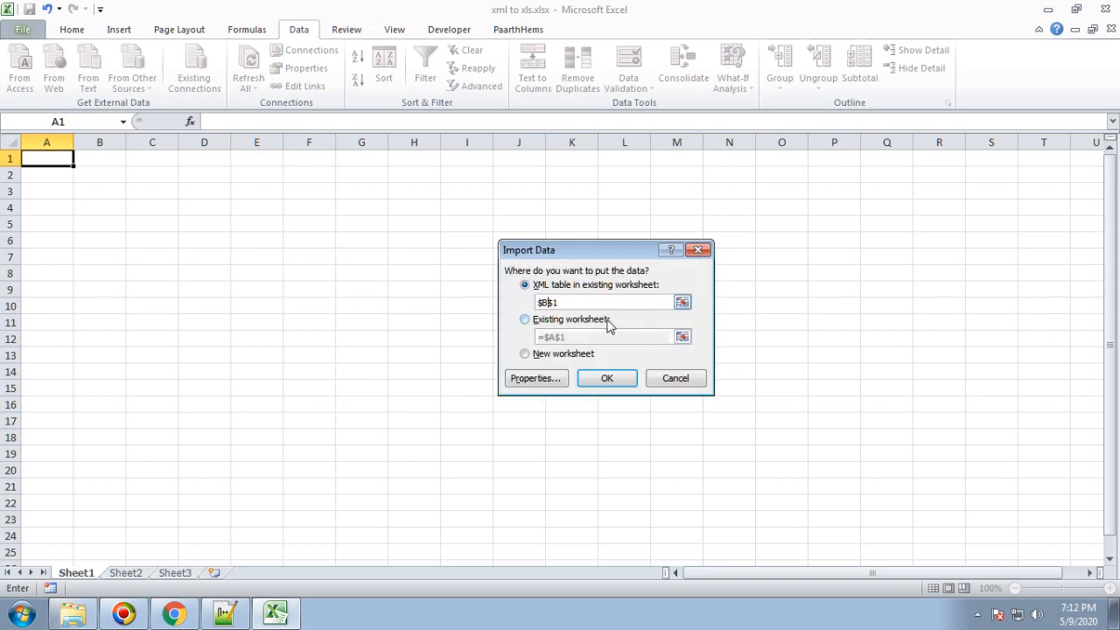
left_click(525, 319)
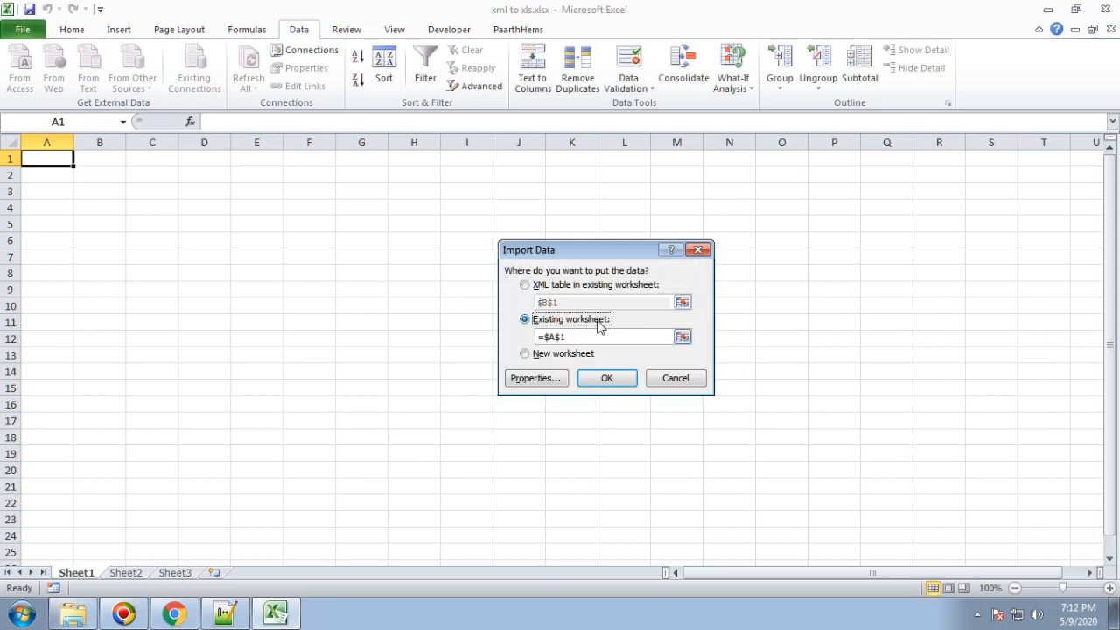
left_click(525, 284)
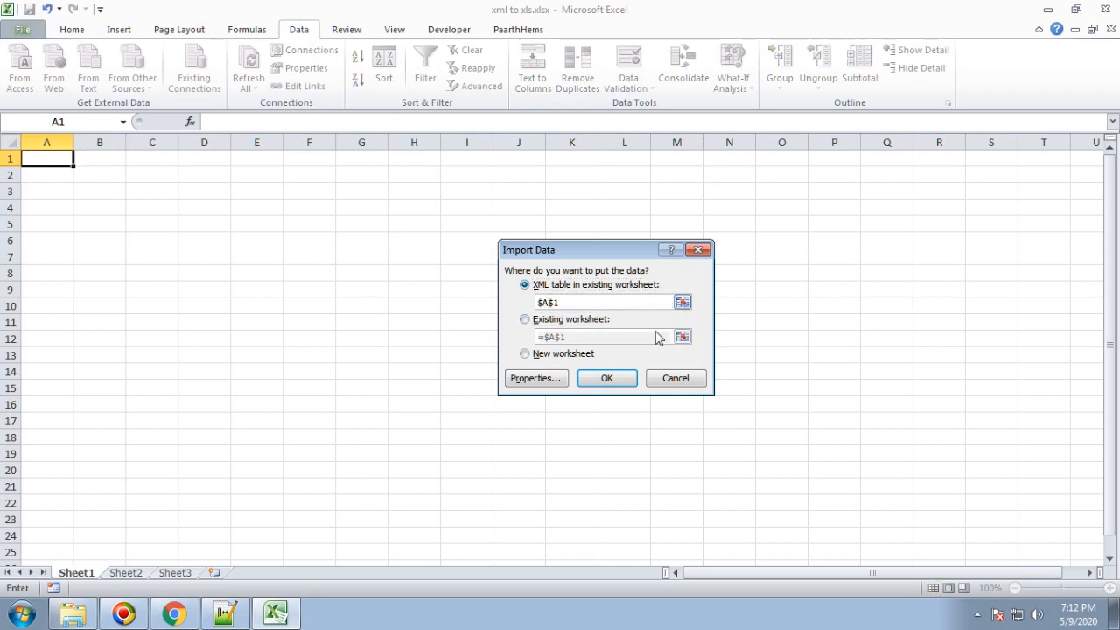
mouse_move(535, 378)
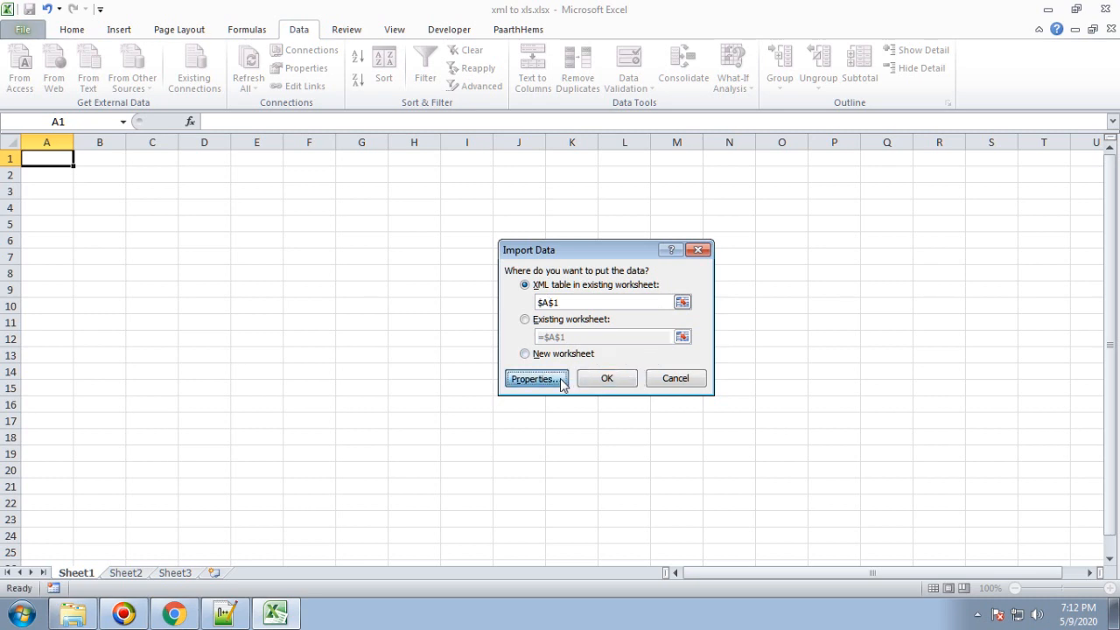
left_click(536, 378)
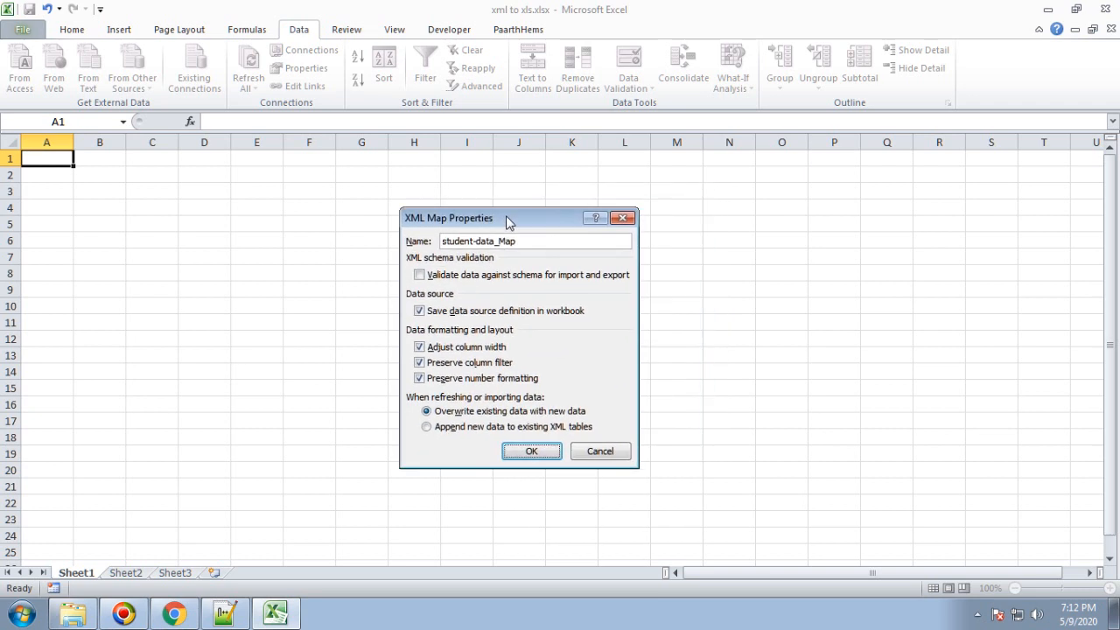
left_click_drag(511, 217, 427, 231)
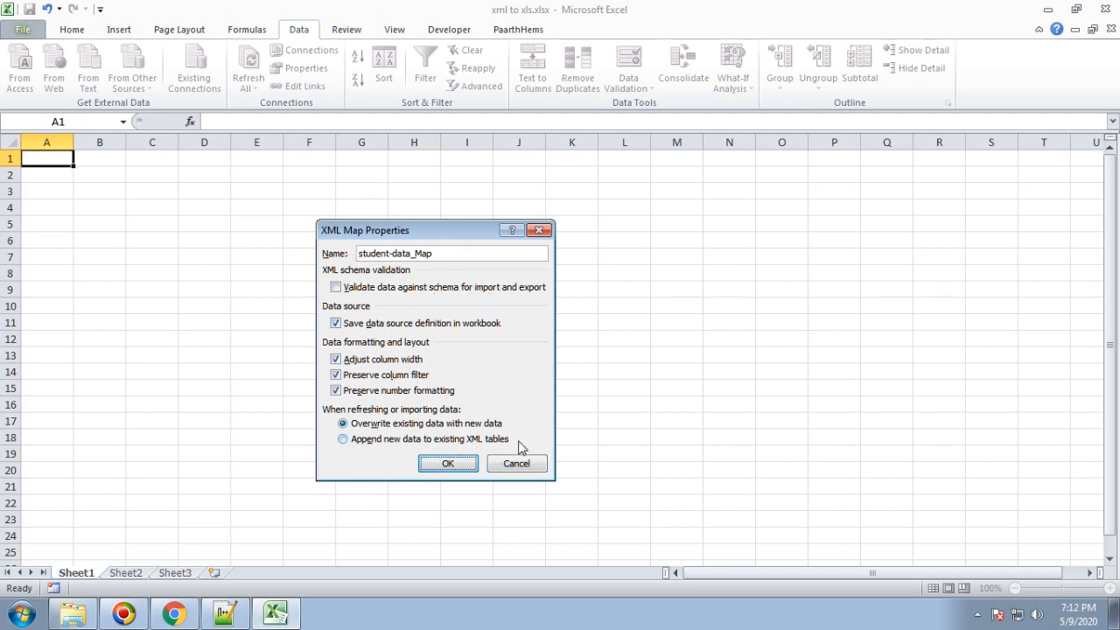
left_click(448, 462)
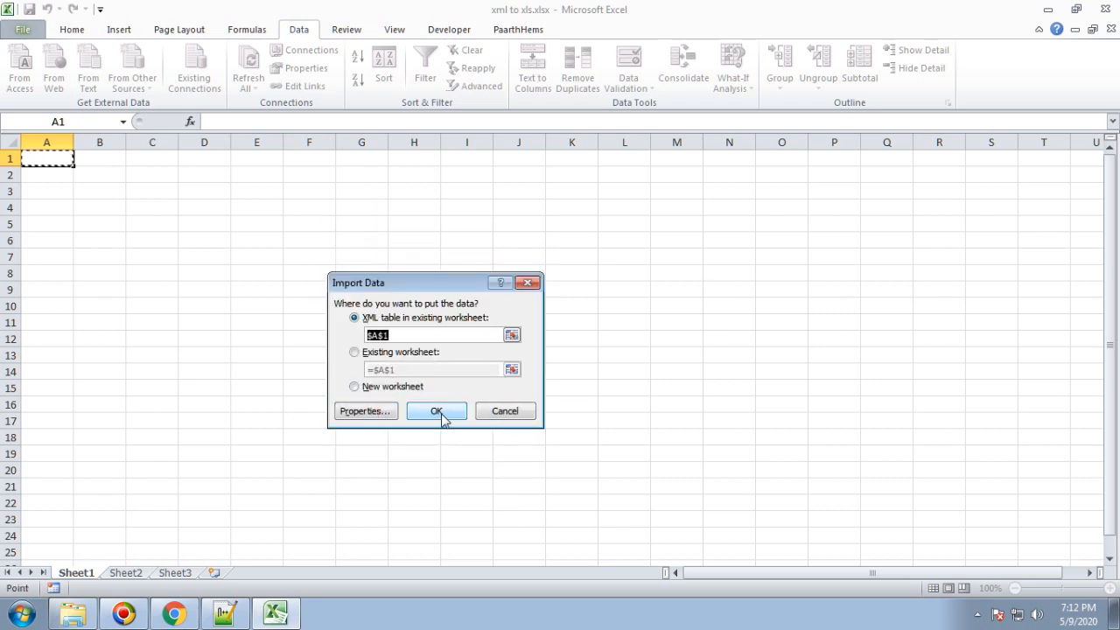
Confirm the import so the banded student table fills A1 through roll 127, then return to the YouTube video
left_click(437, 411)
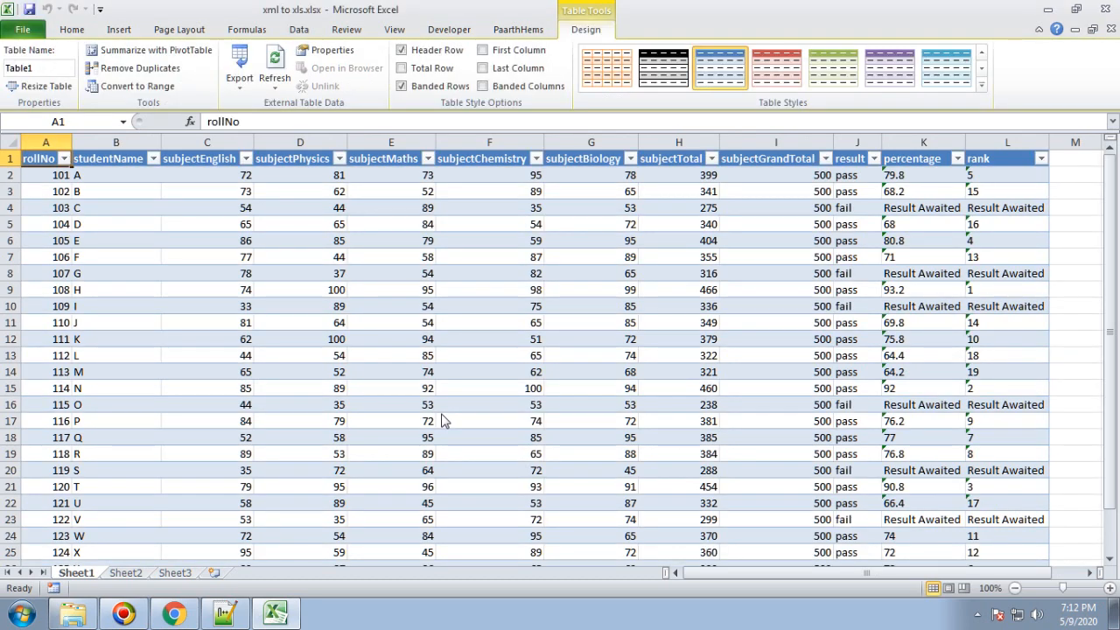
mouse_move(264, 324)
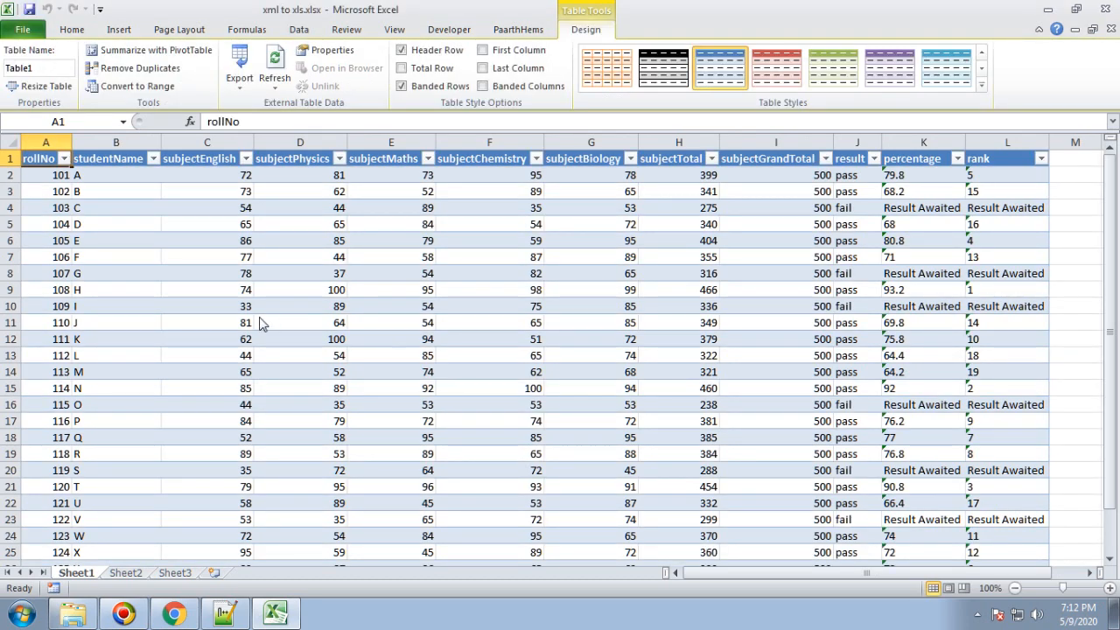
mouse_move(511, 245)
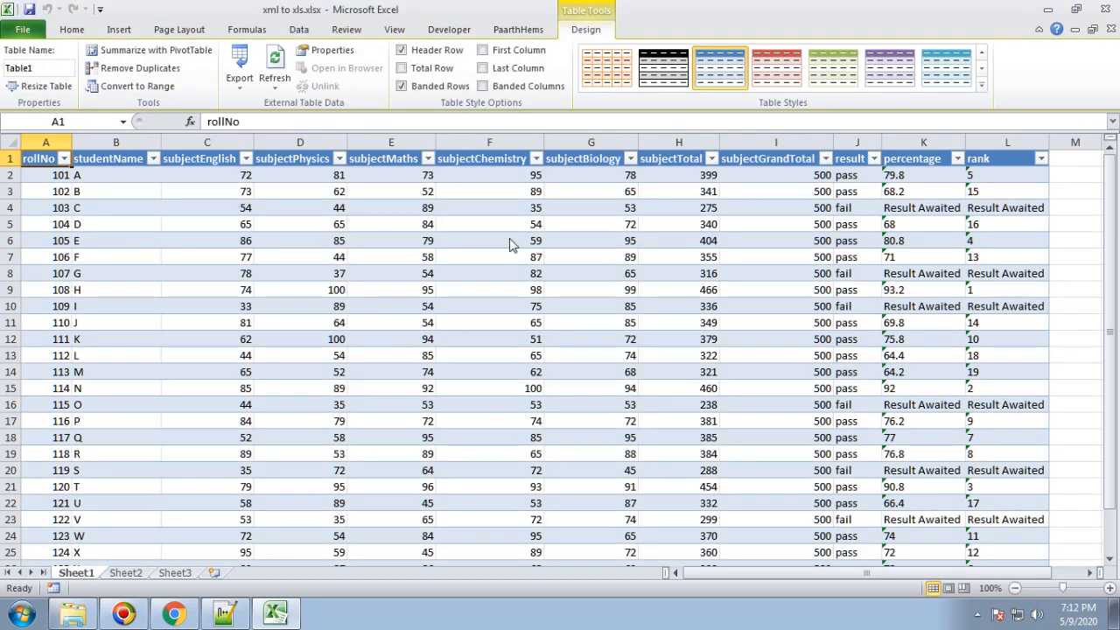
mouse_move(779, 221)
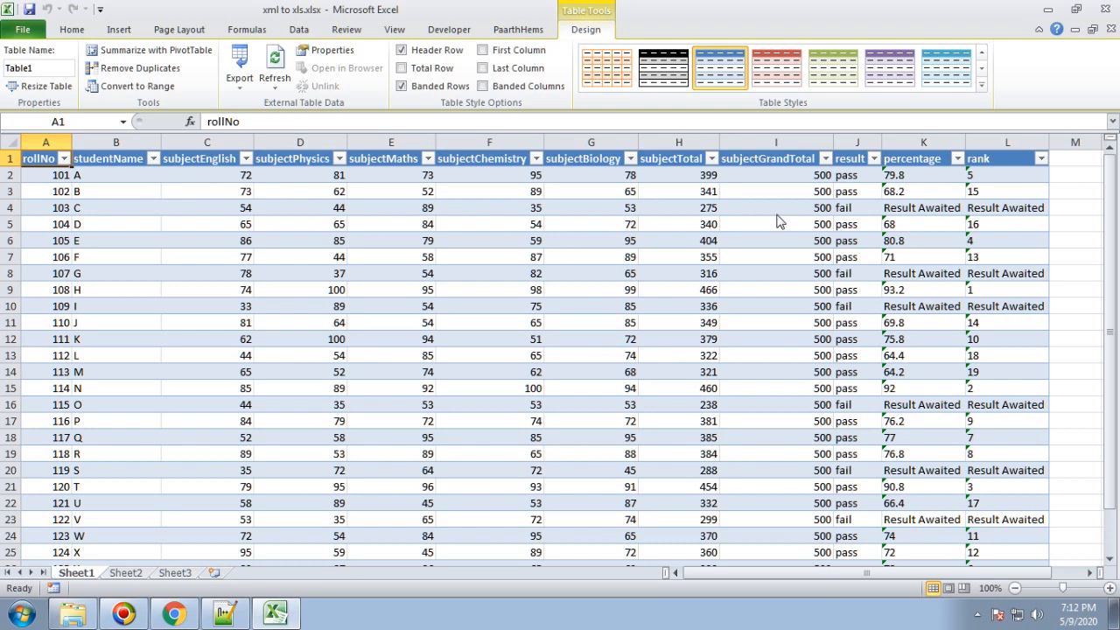
scroll("down", 3)
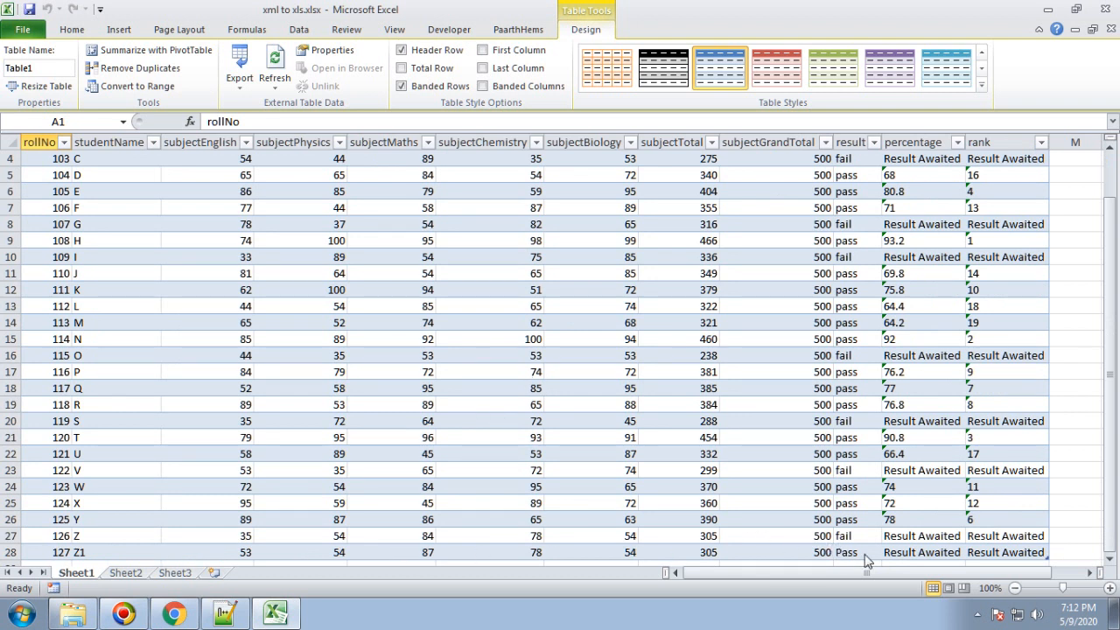
left_click(854, 553)
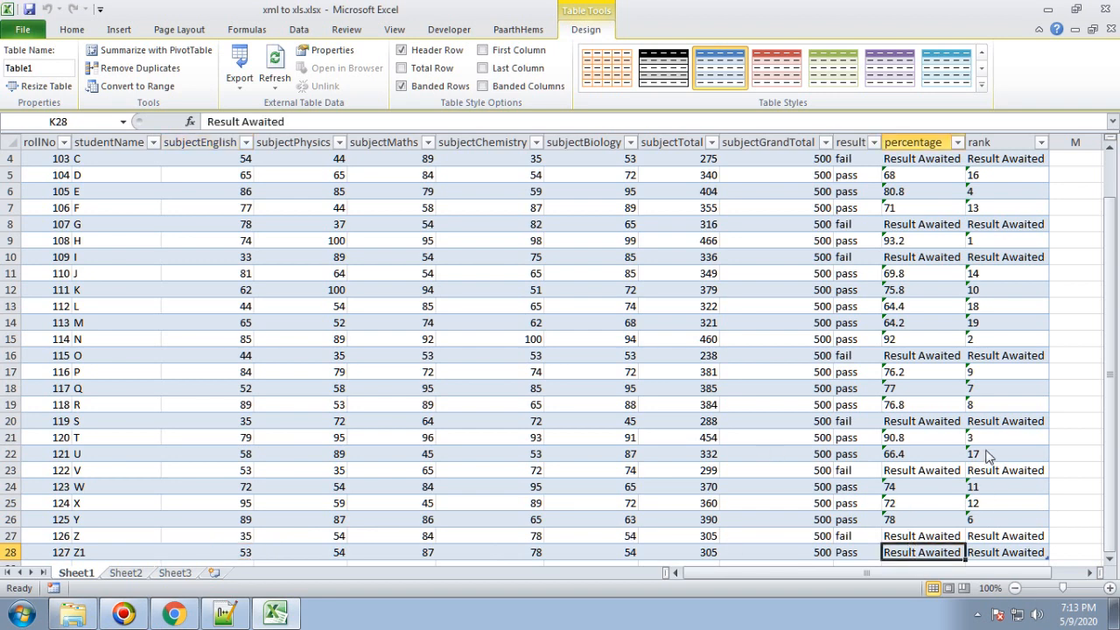
mouse_move(396, 403)
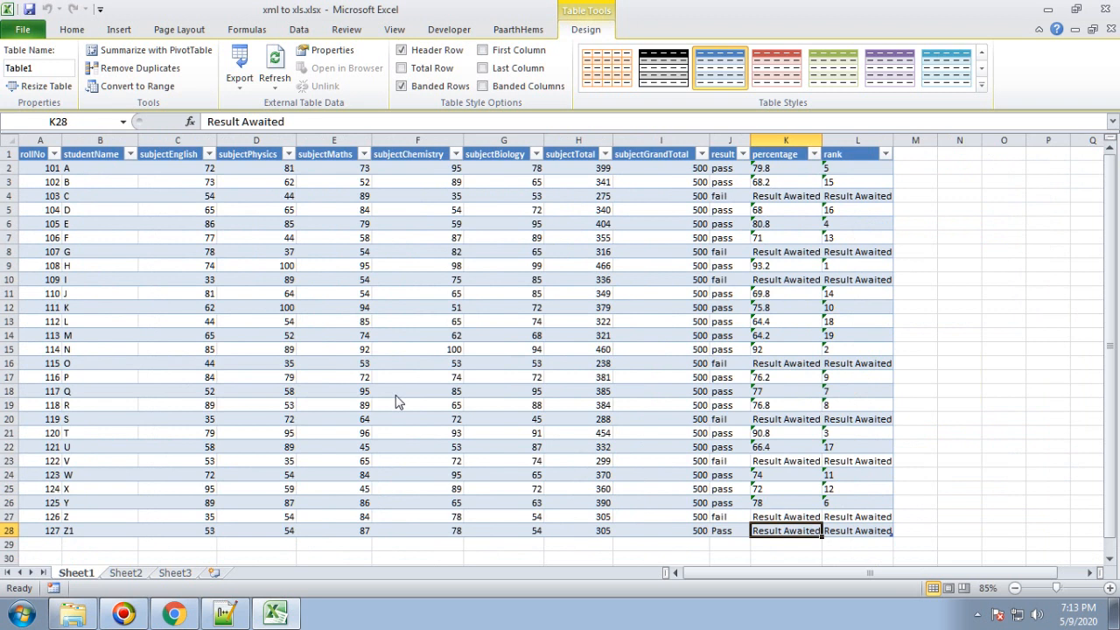
mouse_move(399, 395)
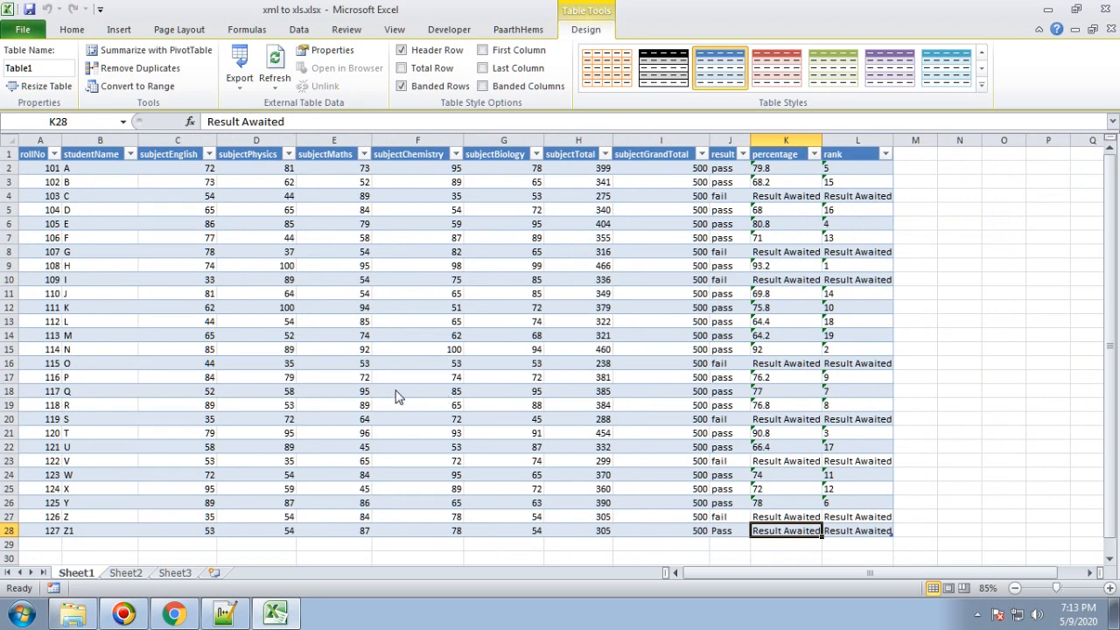
mouse_move(620, 360)
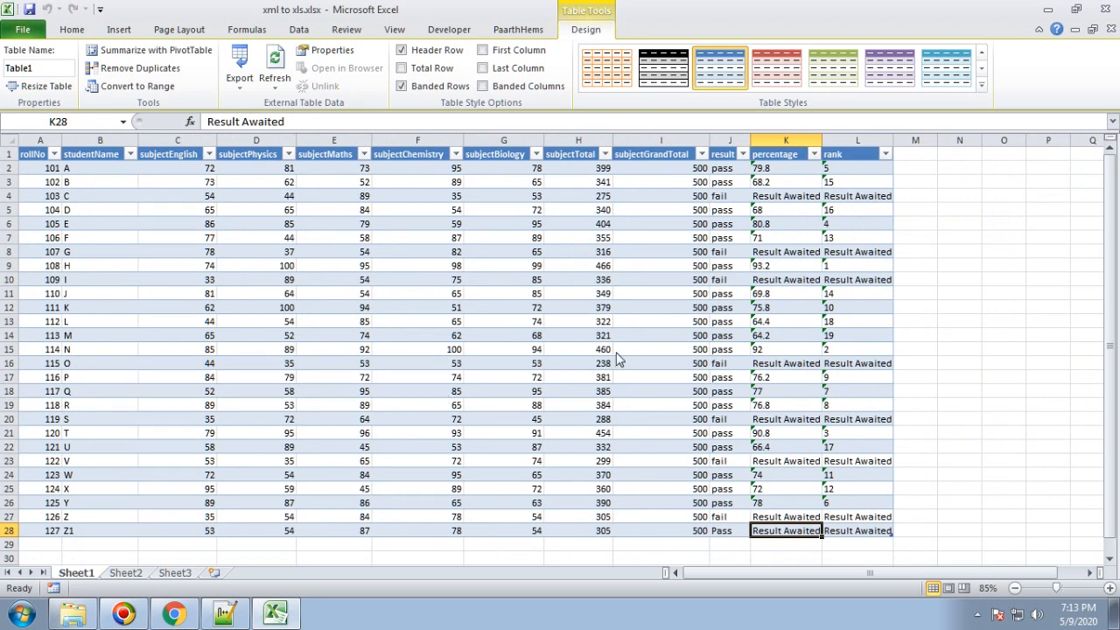
mouse_move(290, 438)
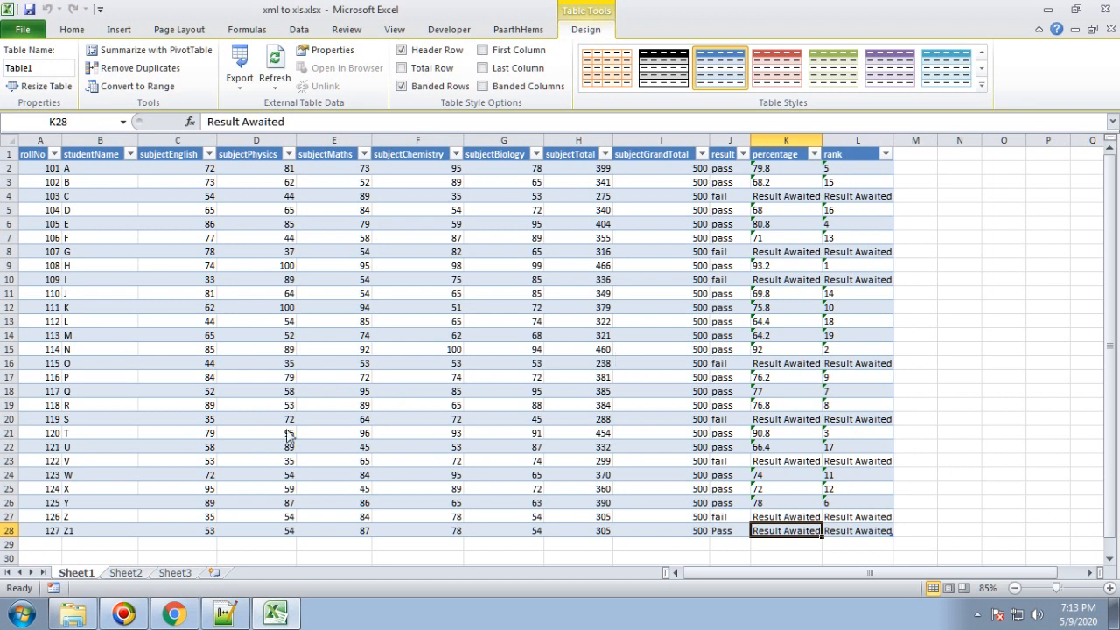
mouse_move(290, 437)
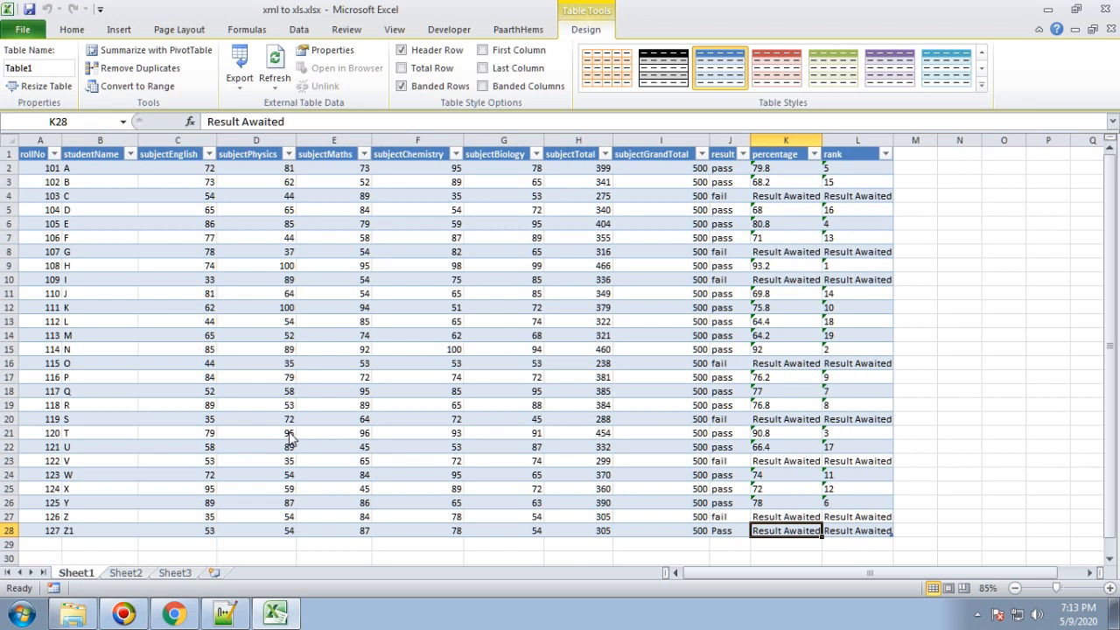
mouse_move(305, 441)
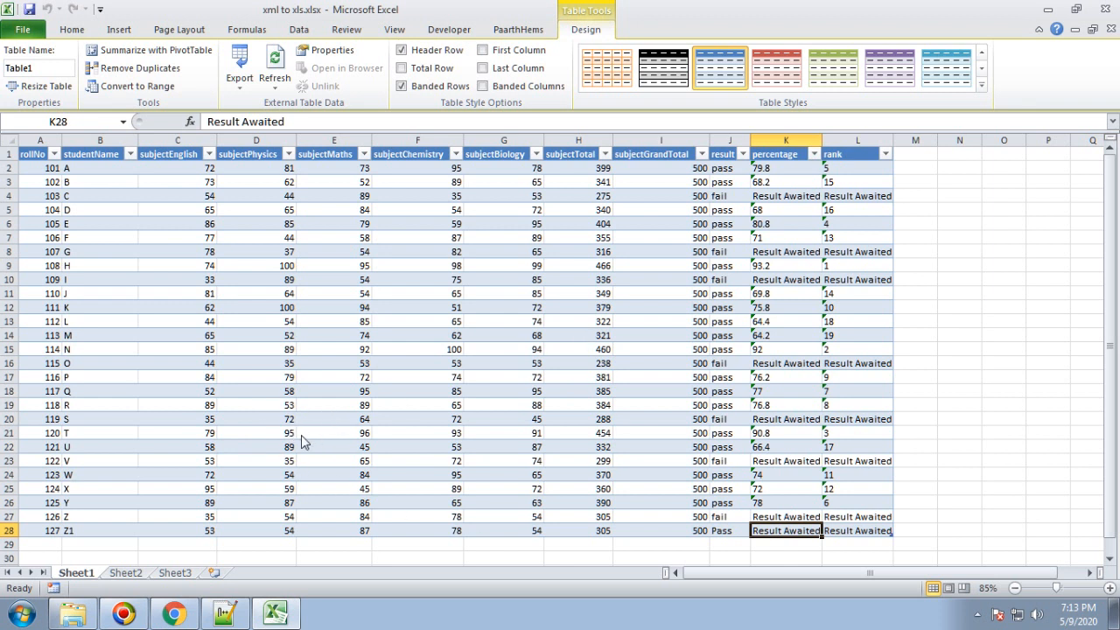
mouse_move(315, 385)
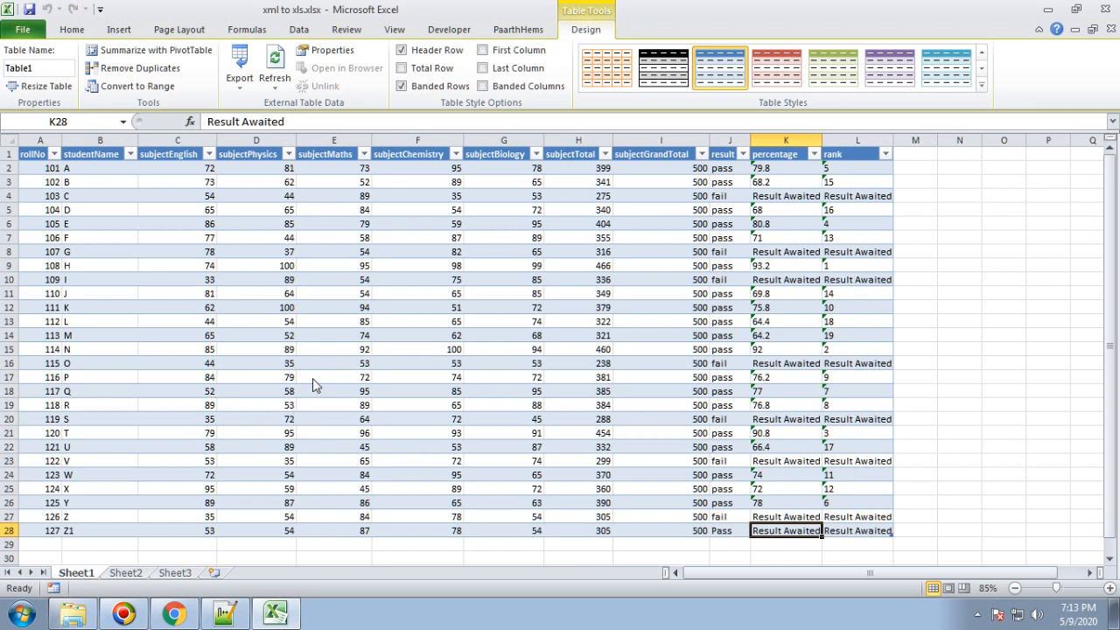
mouse_move(371, 350)
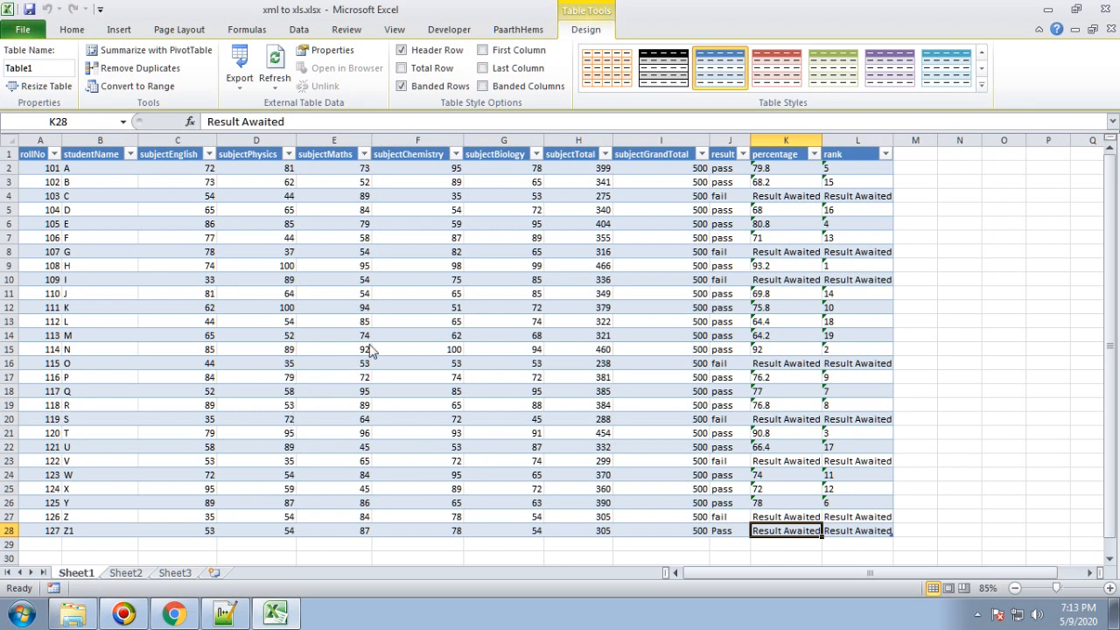
mouse_move(307, 346)
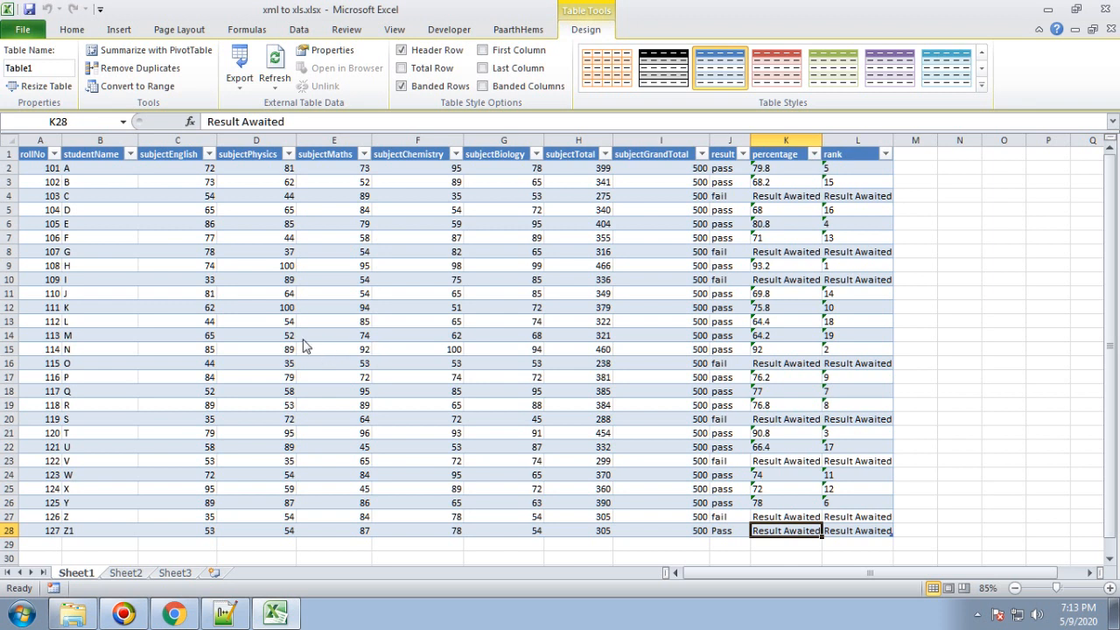
mouse_move(297, 350)
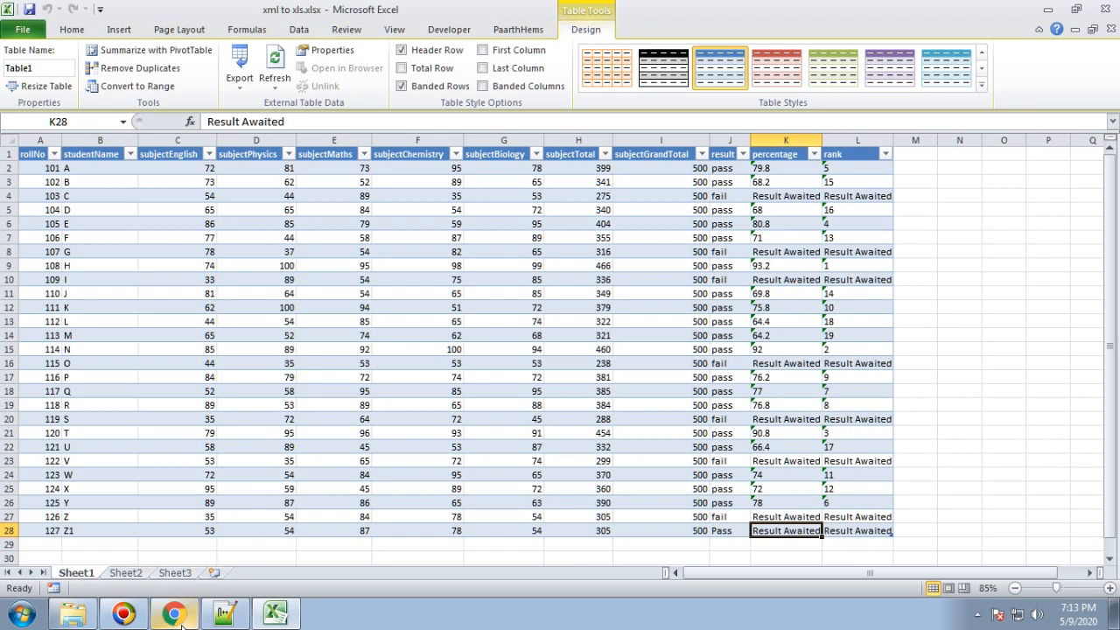
left_click(171, 612)
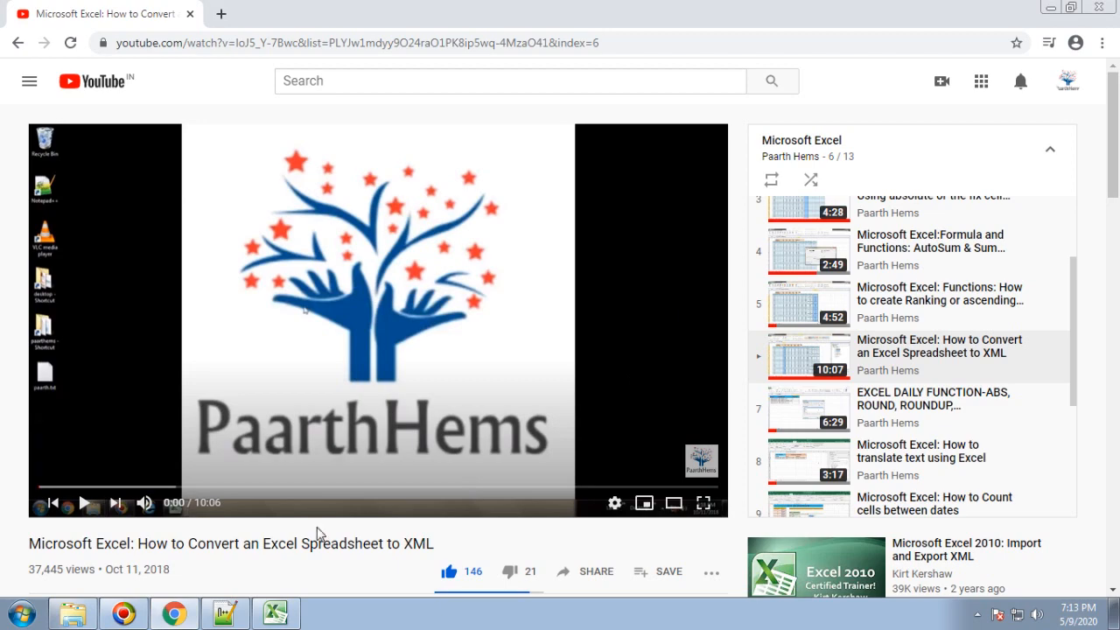